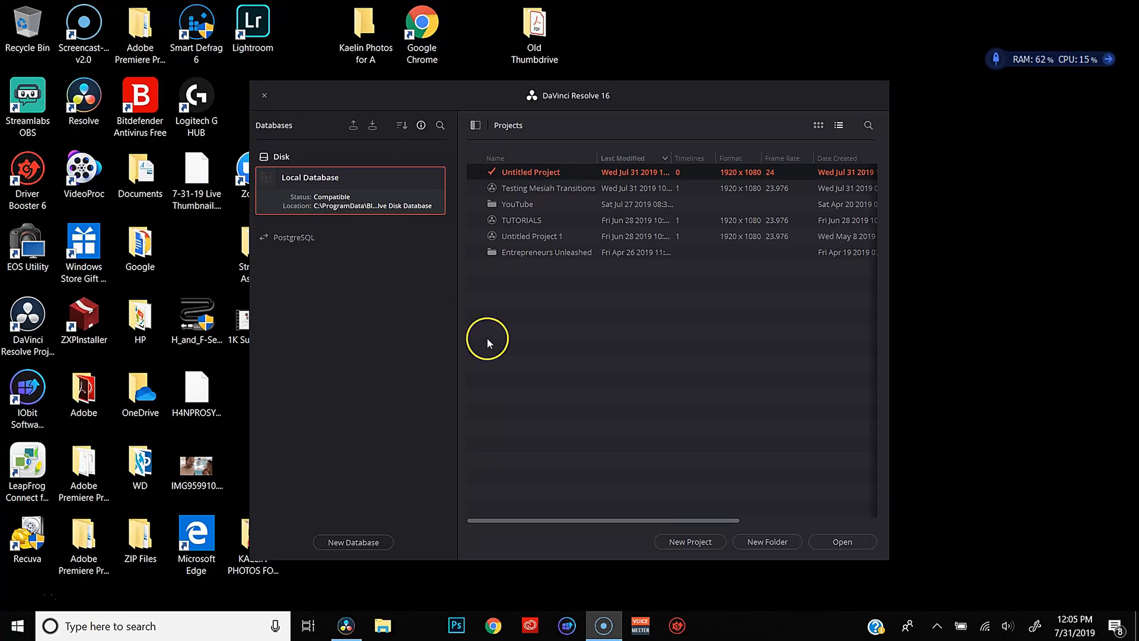
mouse_move(481, 333)
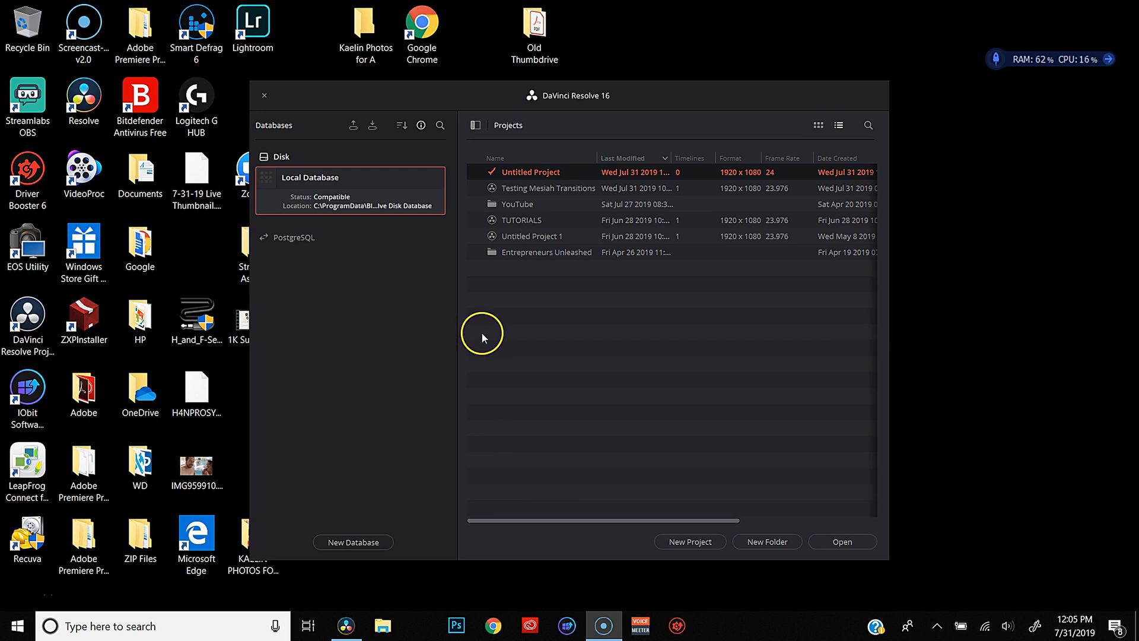
mouse_move(402, 299)
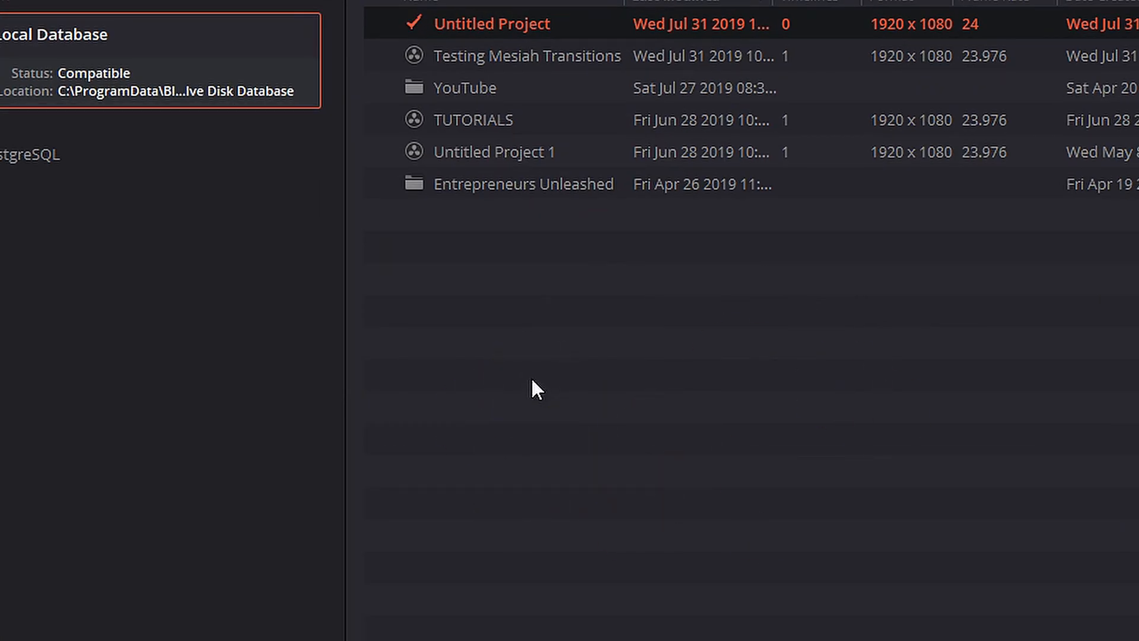
Step: Bring up Import Project from the empty area of the local database's project list
left_click(468, 385)
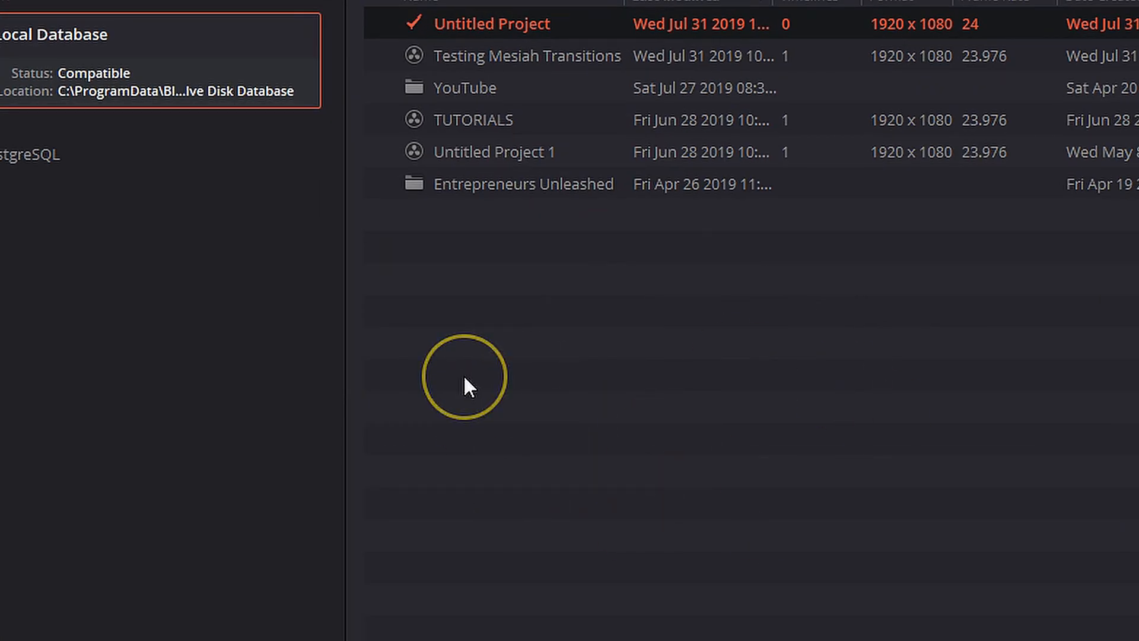
mouse_move(569, 301)
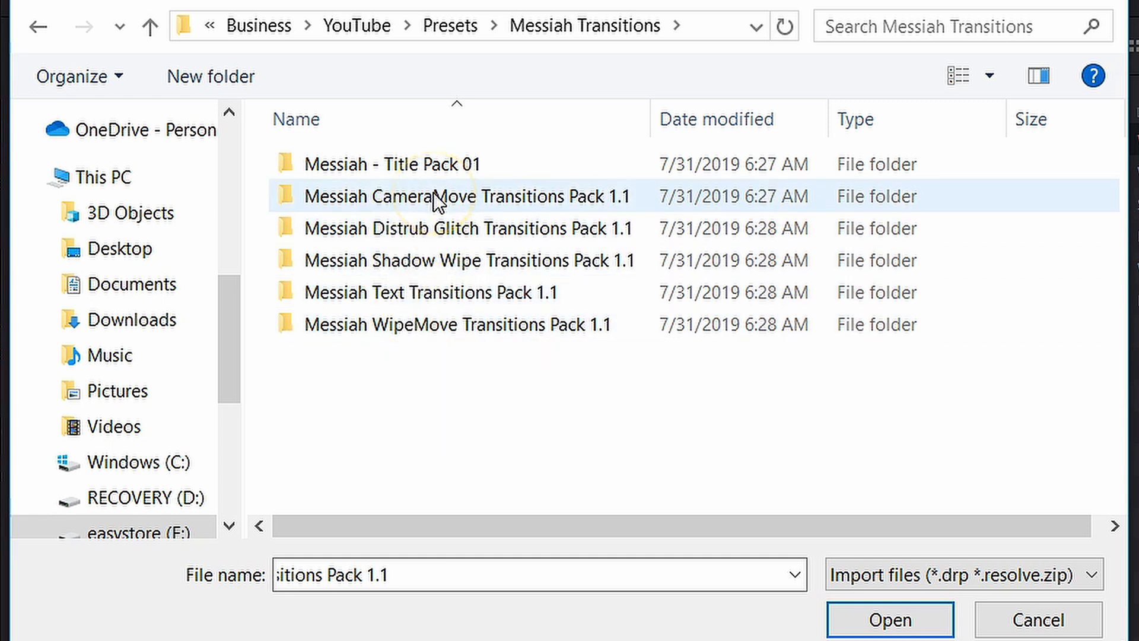
mouse_move(439, 196)
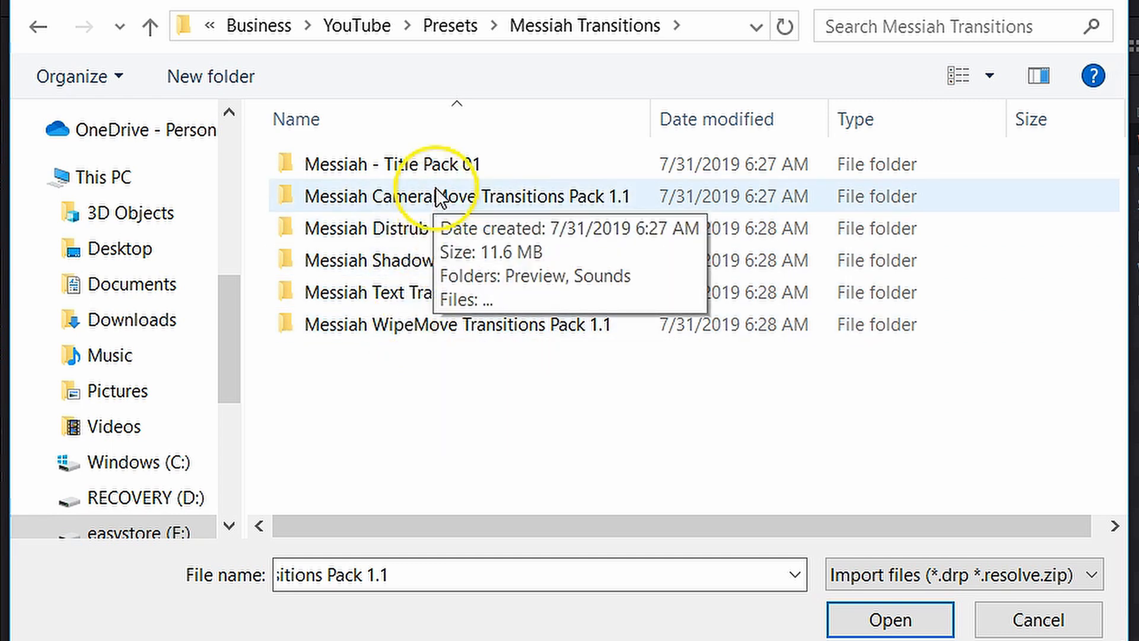
Step: Choose the Messiah CameraMove Transitions Pack 1.1 (23.976FPS).drp file inside the pack folder
double_click(449, 197)
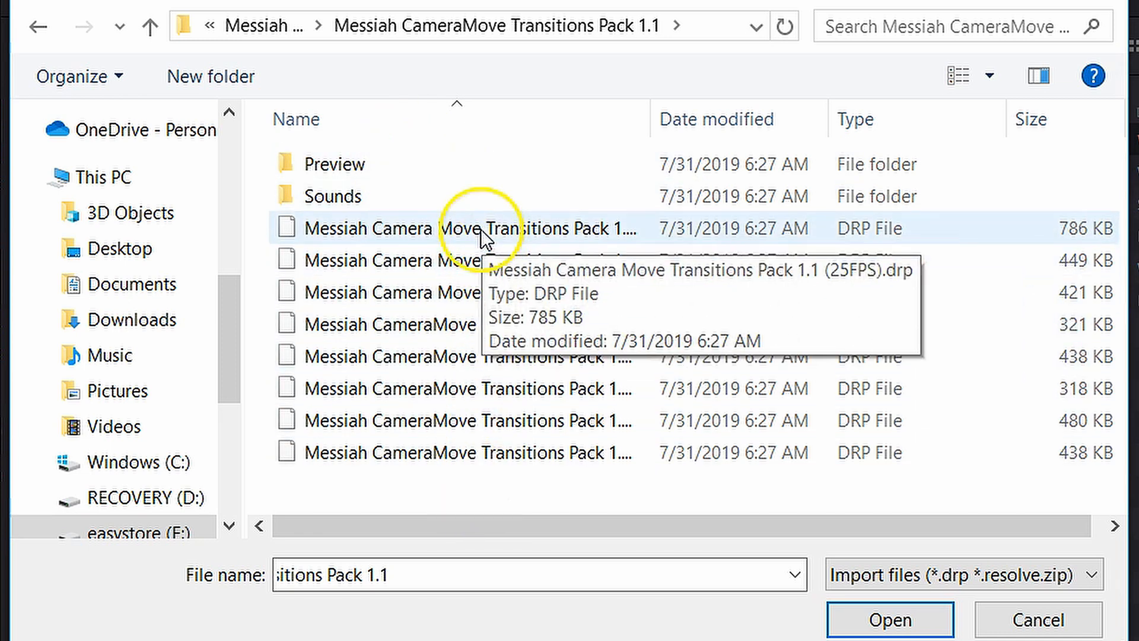
left_click(472, 324)
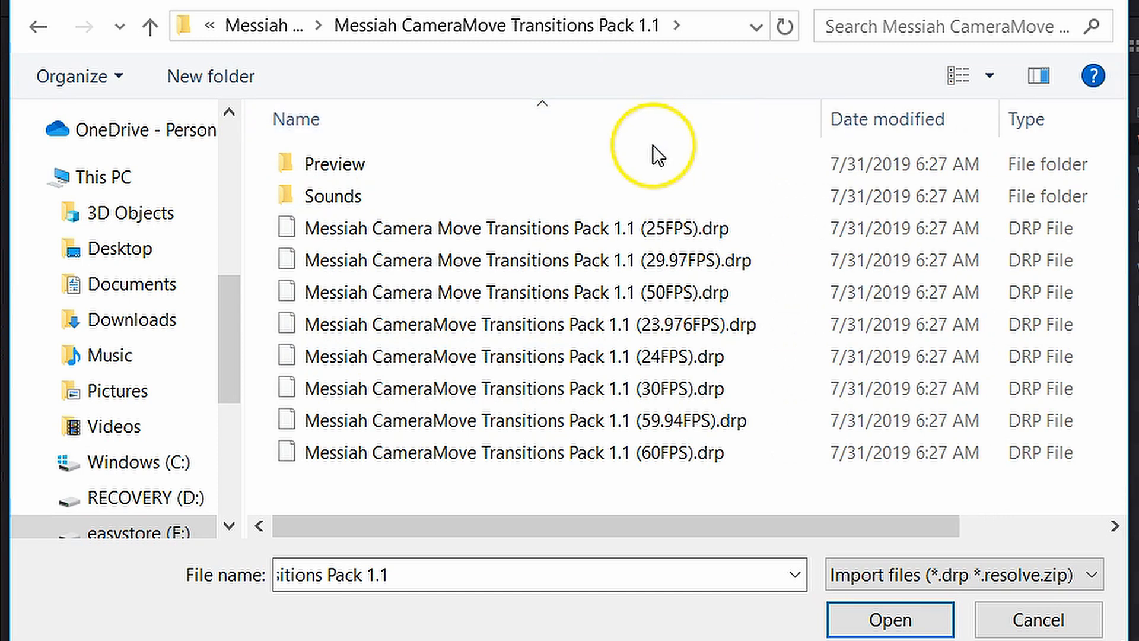
left_click(508, 292)
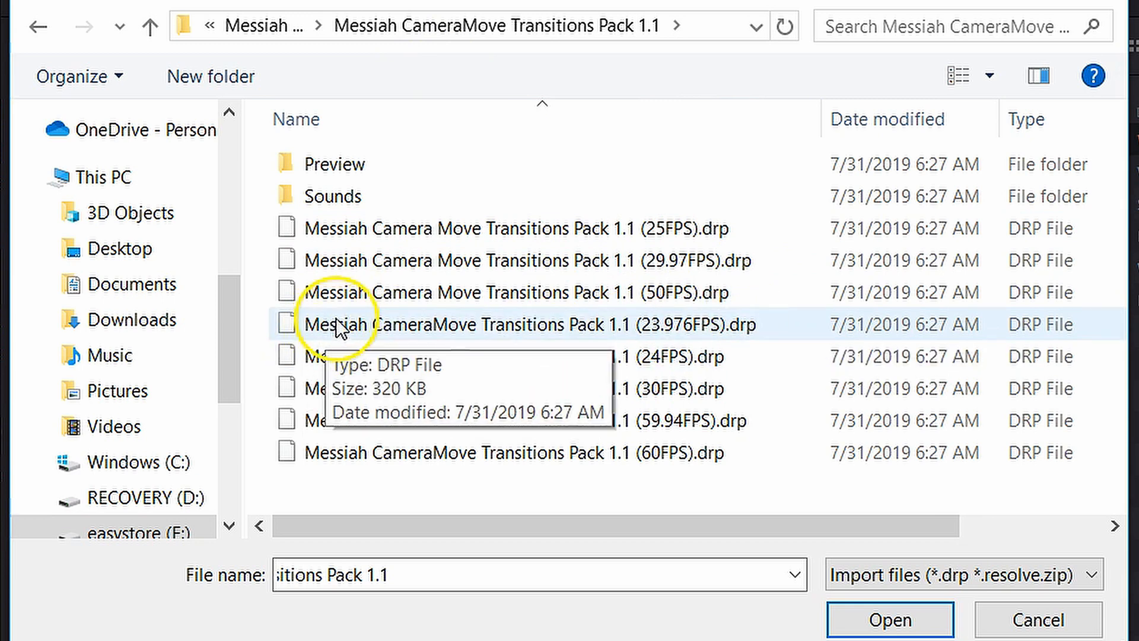
left_click(889, 619)
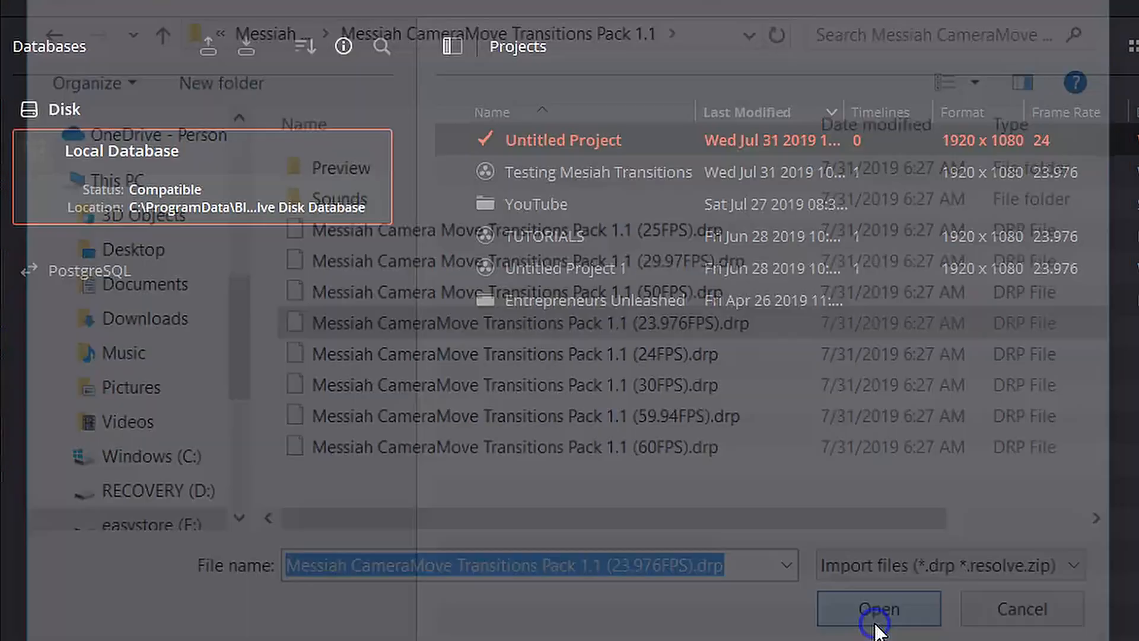
Step: Confirm import of the CameraMove (23.976FPS) project into the Project Manager
left_click(878, 608)
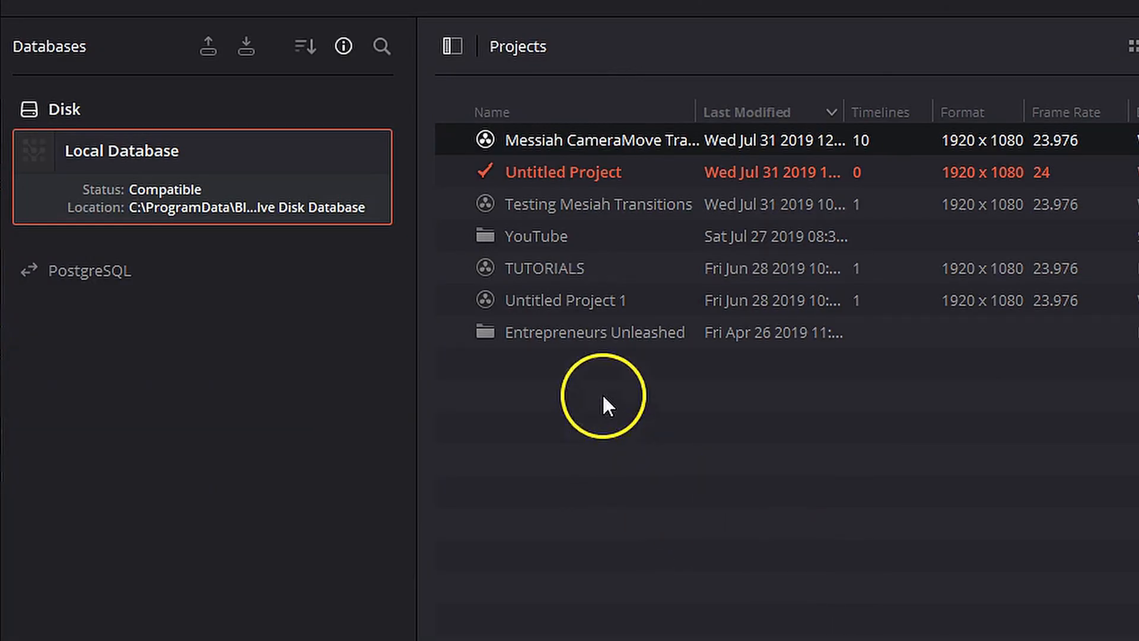
mouse_move(521, 150)
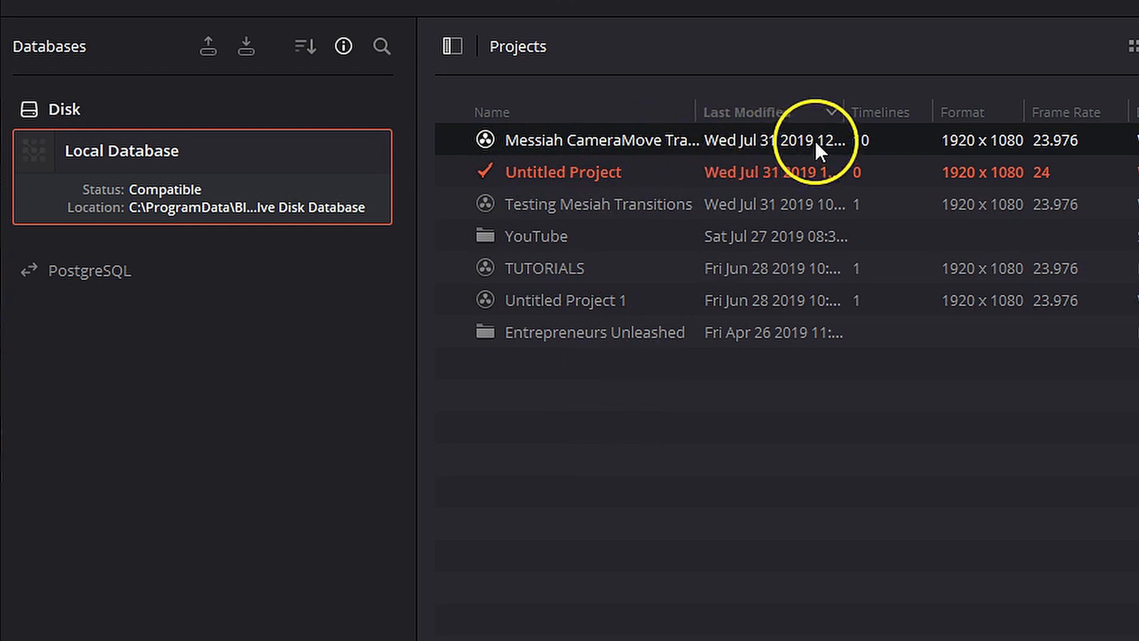
mouse_move(1097, 160)
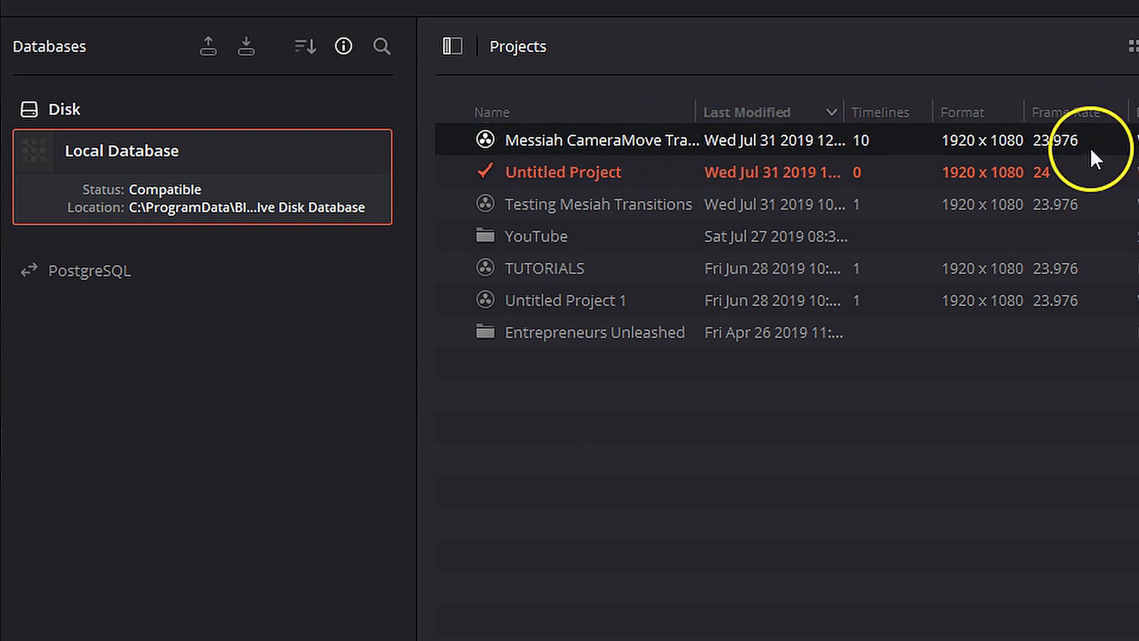
mouse_move(1082, 142)
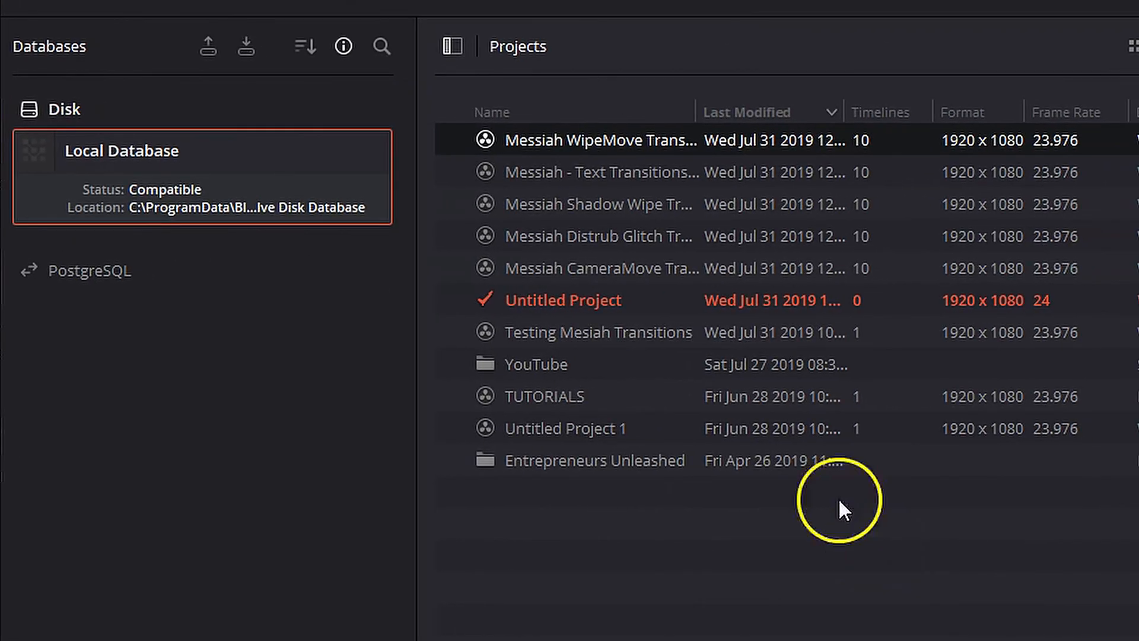
mouse_move(755, 249)
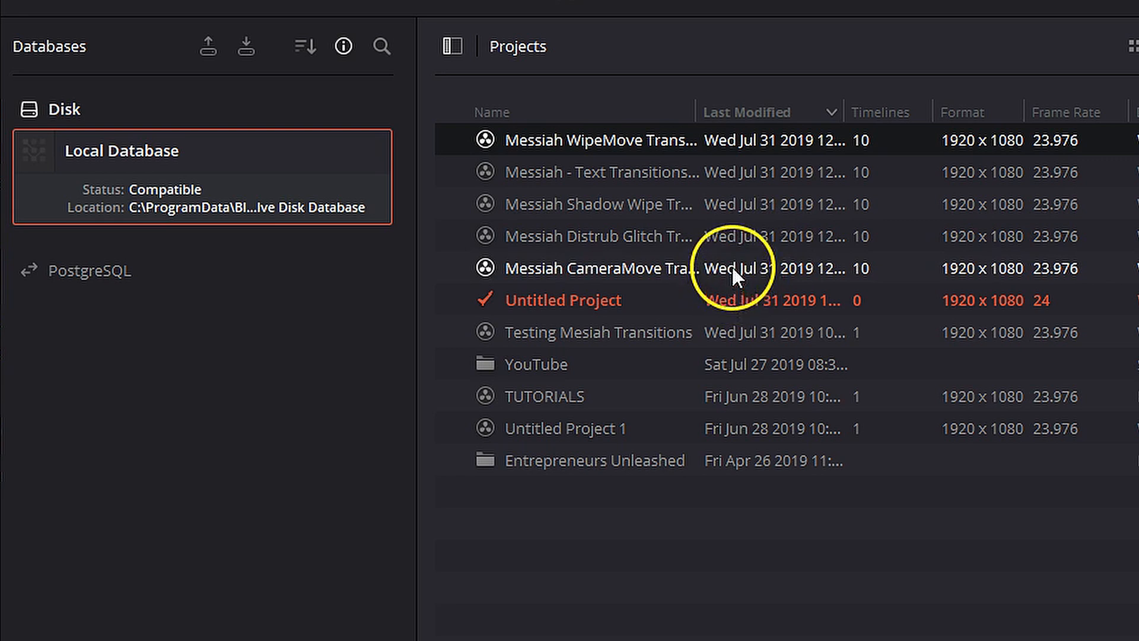
Step: Open the CameraMove Transitions Pack project and relink its Preview clips to the Preview folder
double_click(602, 268)
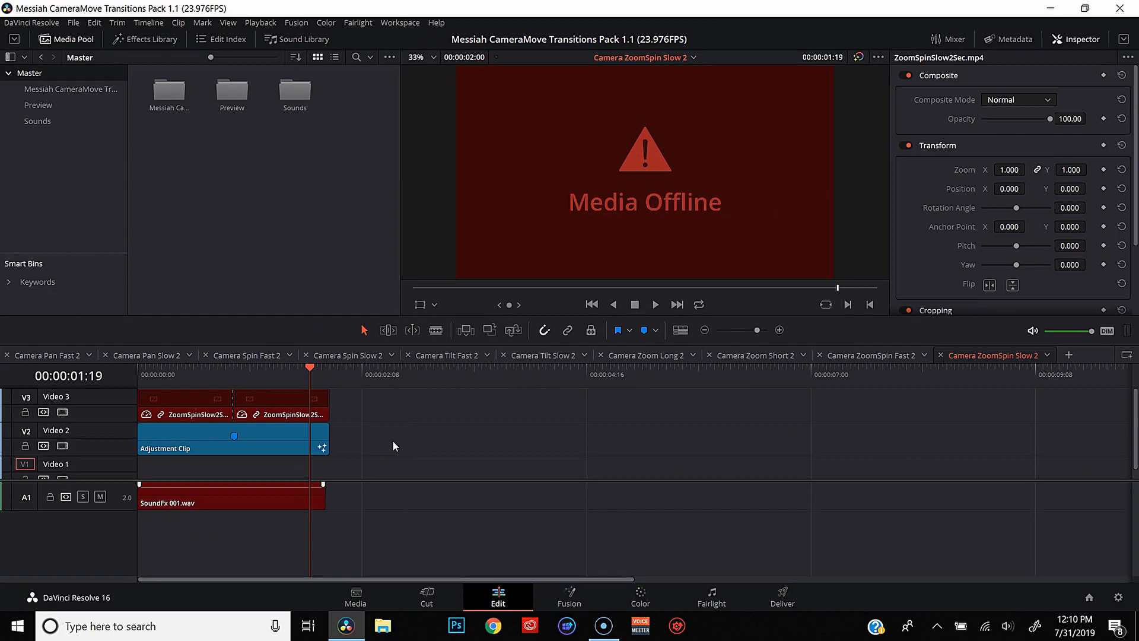
mouse_move(372, 424)
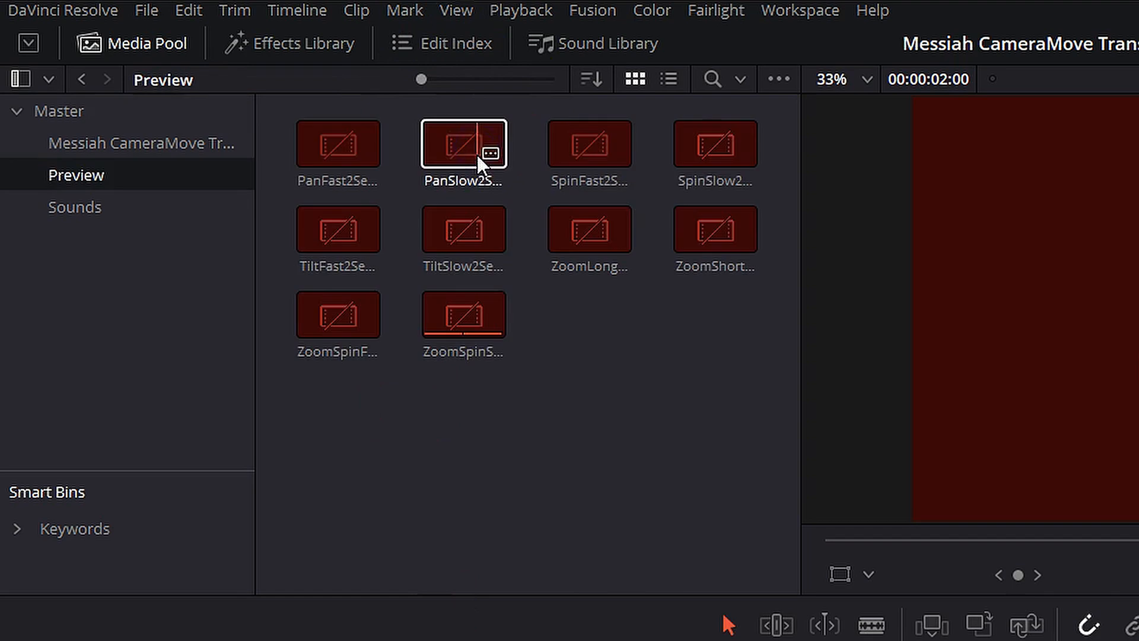
left_click(337, 231)
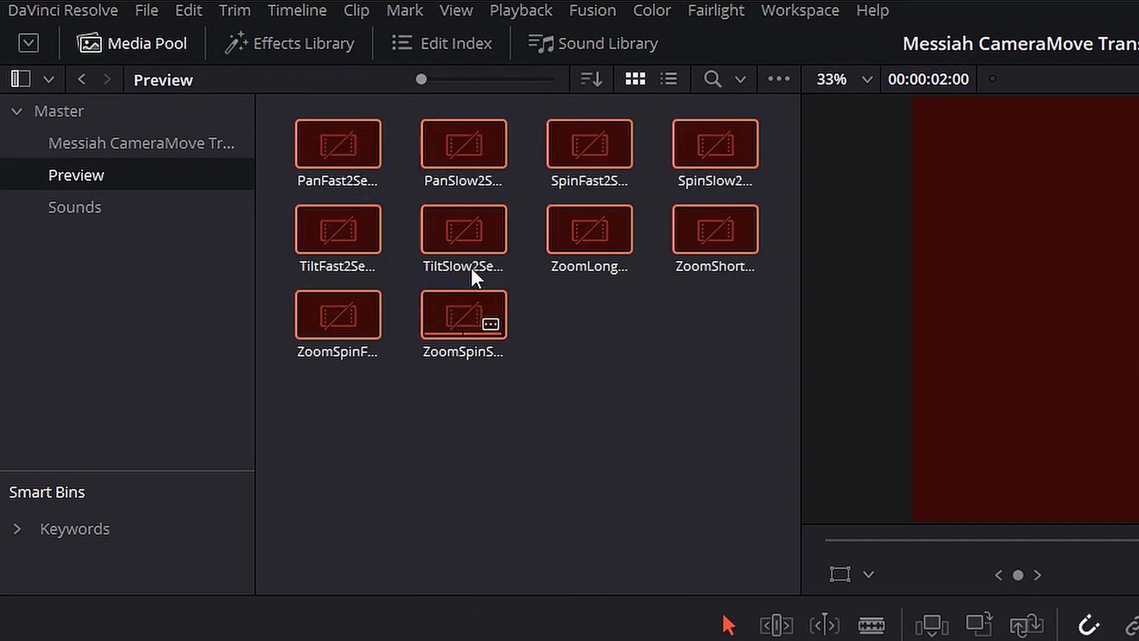
right_click(475, 236)
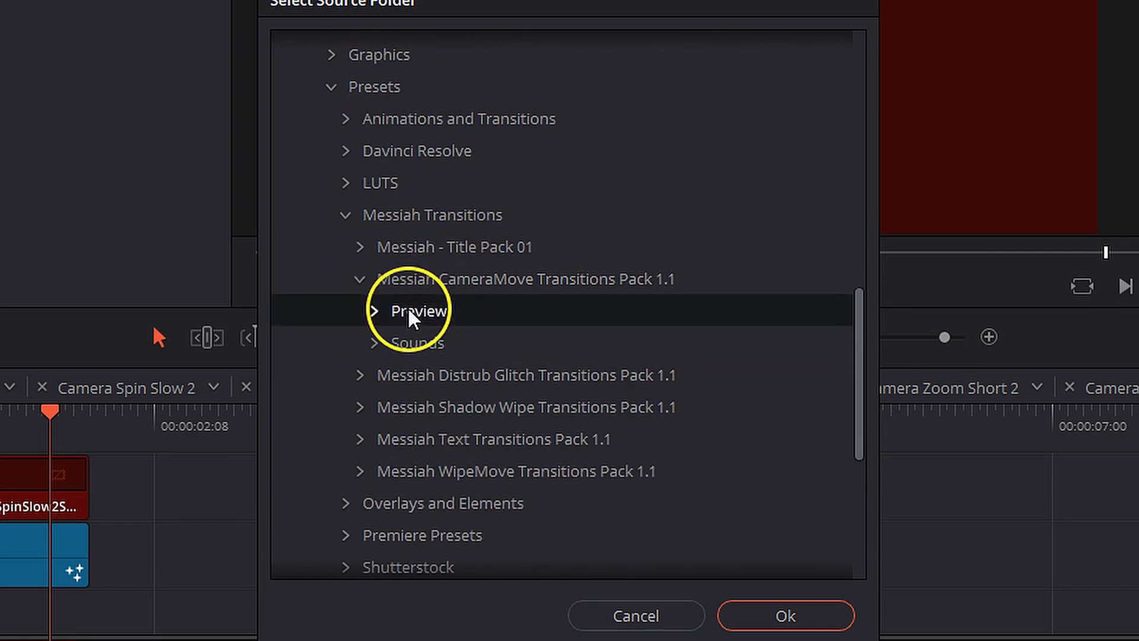
left_click(784, 615)
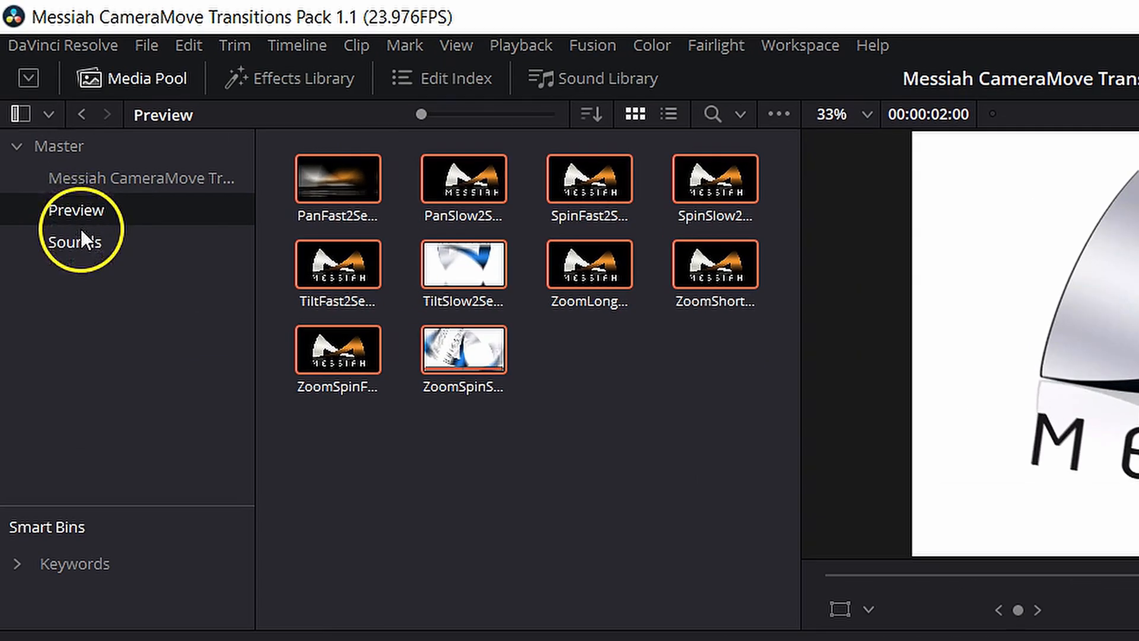
Step: Relink all clips in the Sounds bin to the pack's Sounds folder
left_click(74, 242)
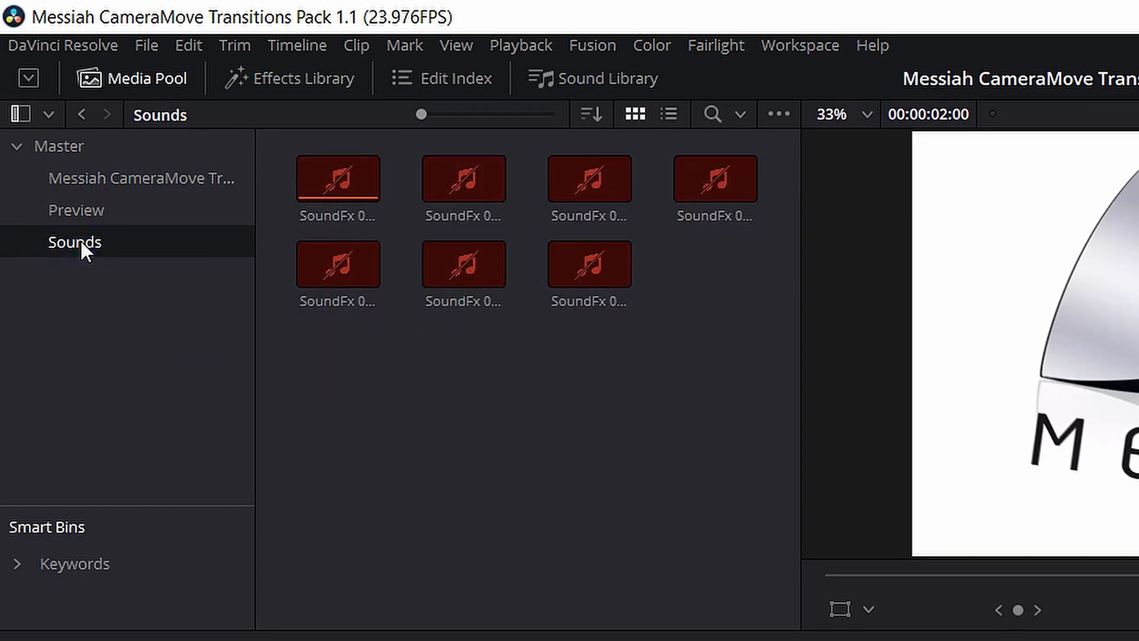
left_click(336, 178)
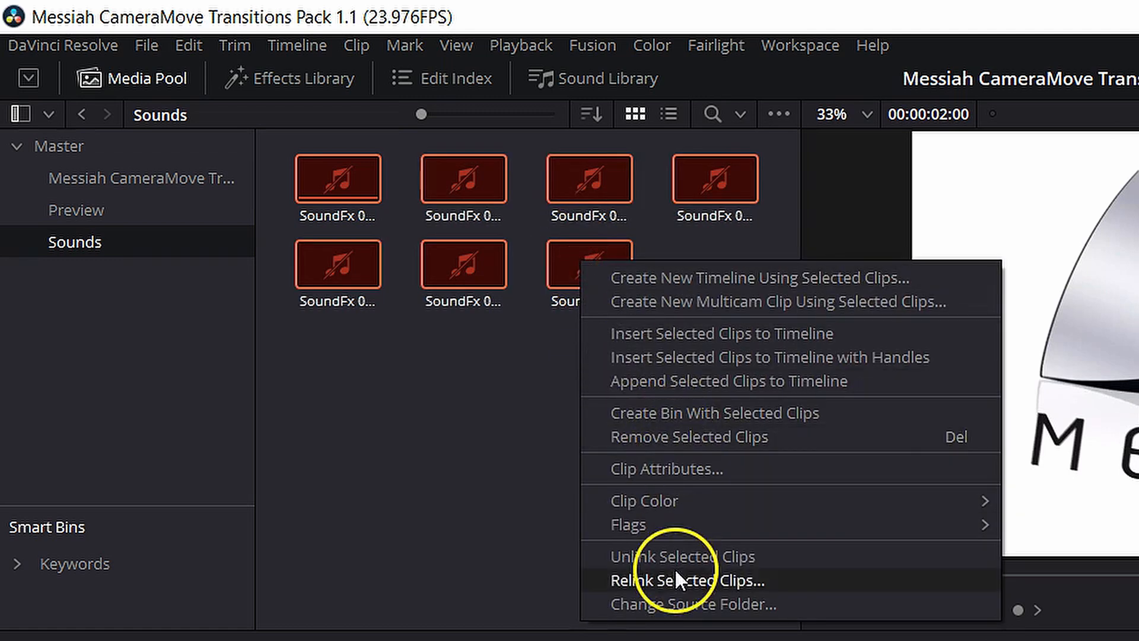
left_click(690, 604)
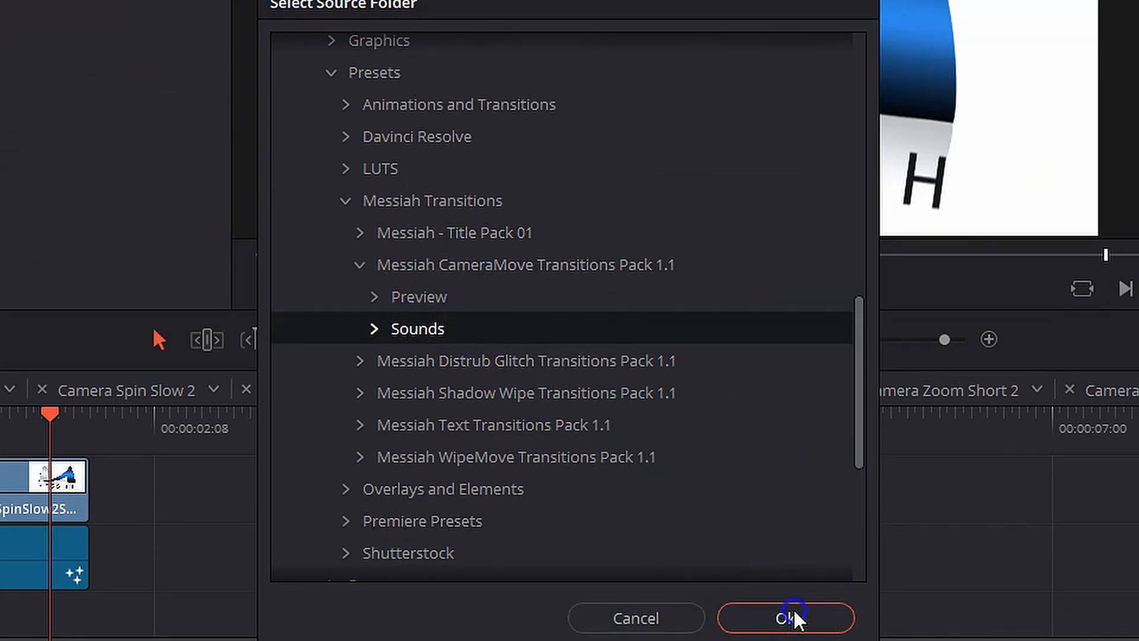
left_click(785, 618)
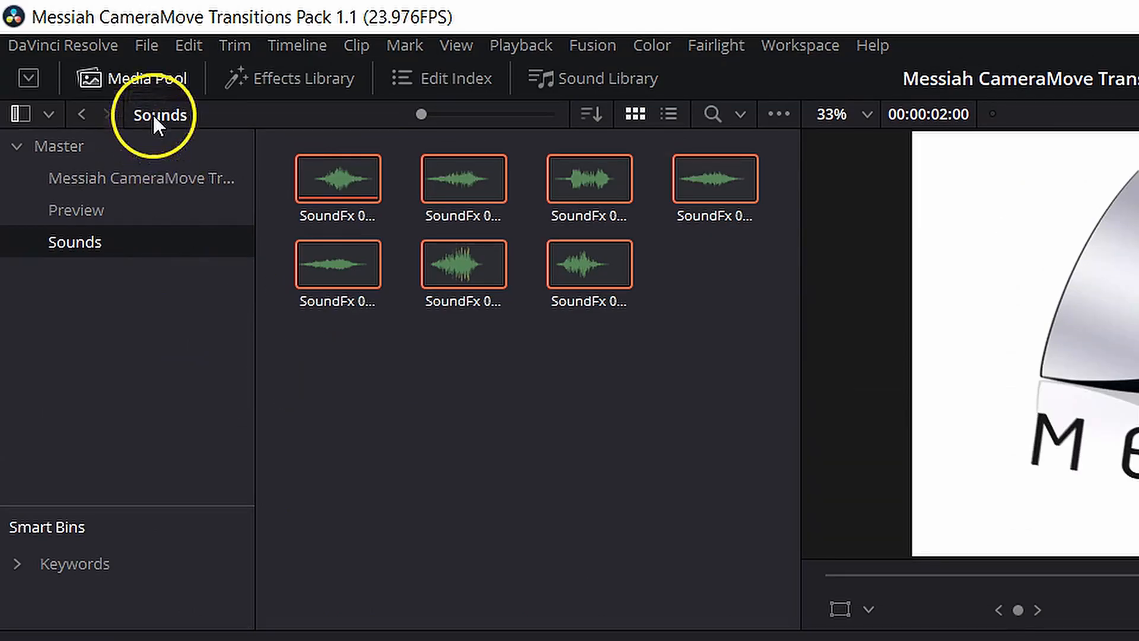
Step: Create and open a new project from the File menu named 'Mesiah Transitions Review'
left_click(146, 45)
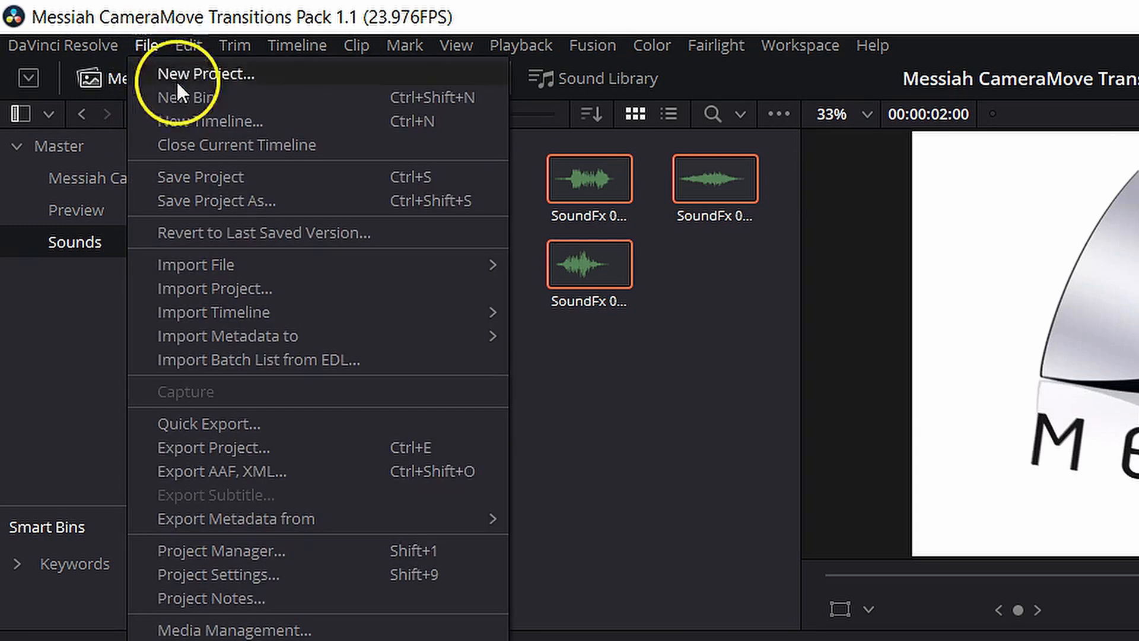
left_click(220, 550)
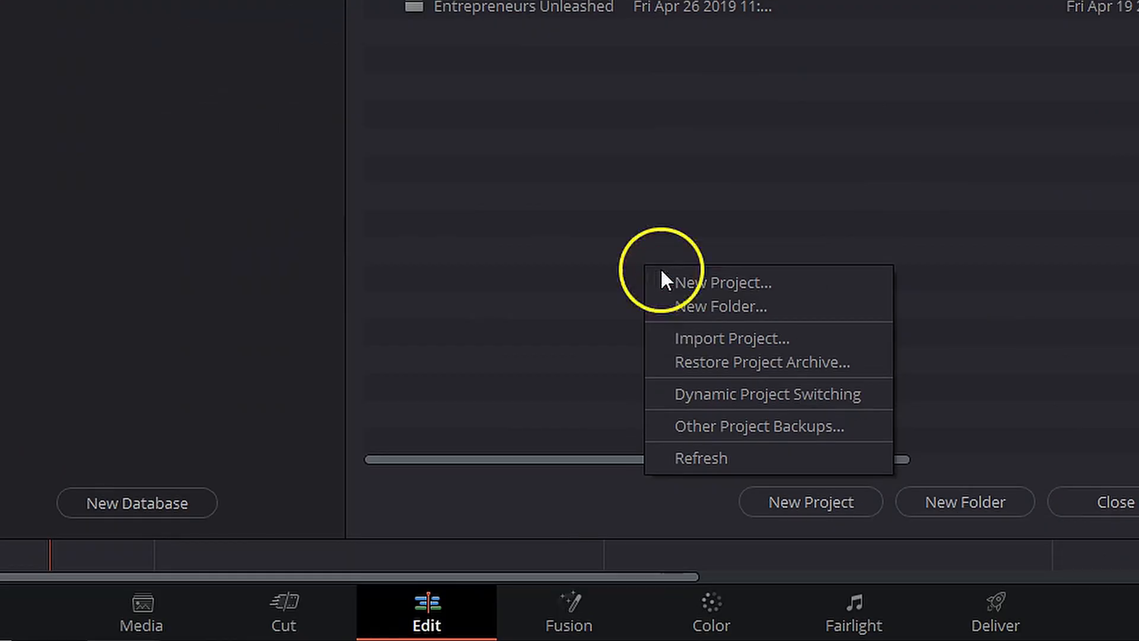
mouse_move(744, 410)
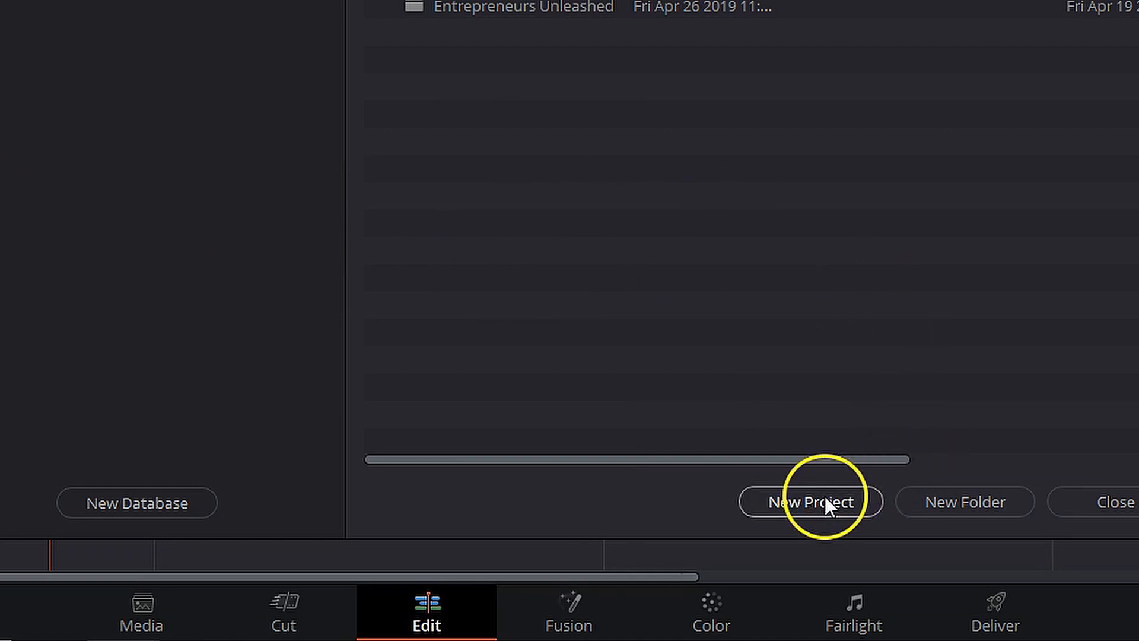
left_click(810, 501)
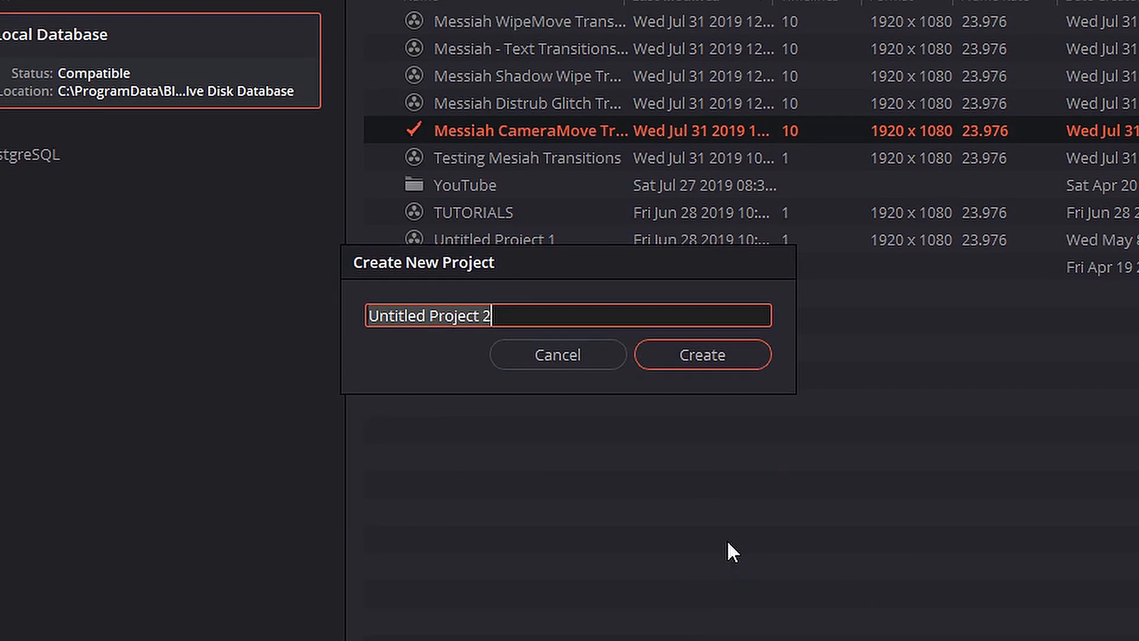
type("Me")
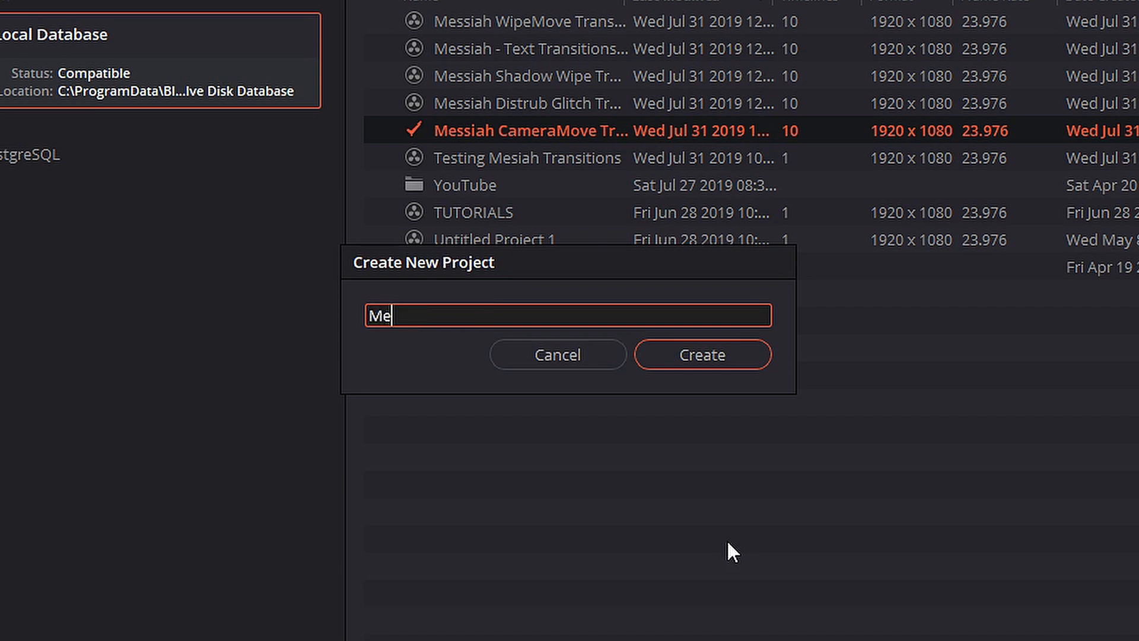
type("siah")
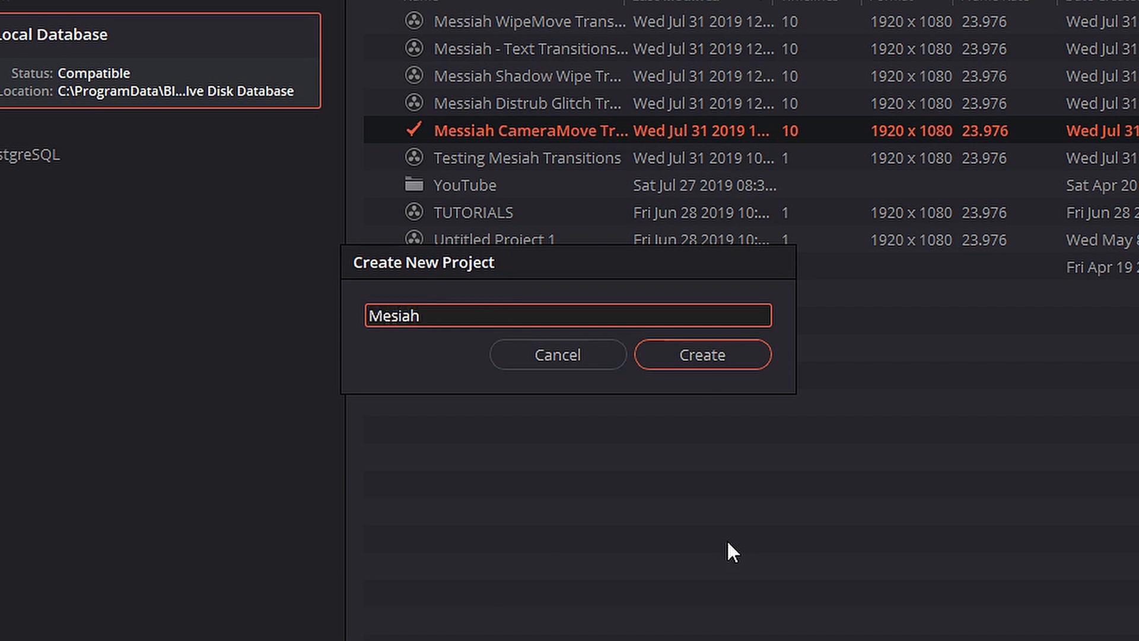
type("Transitions Review")
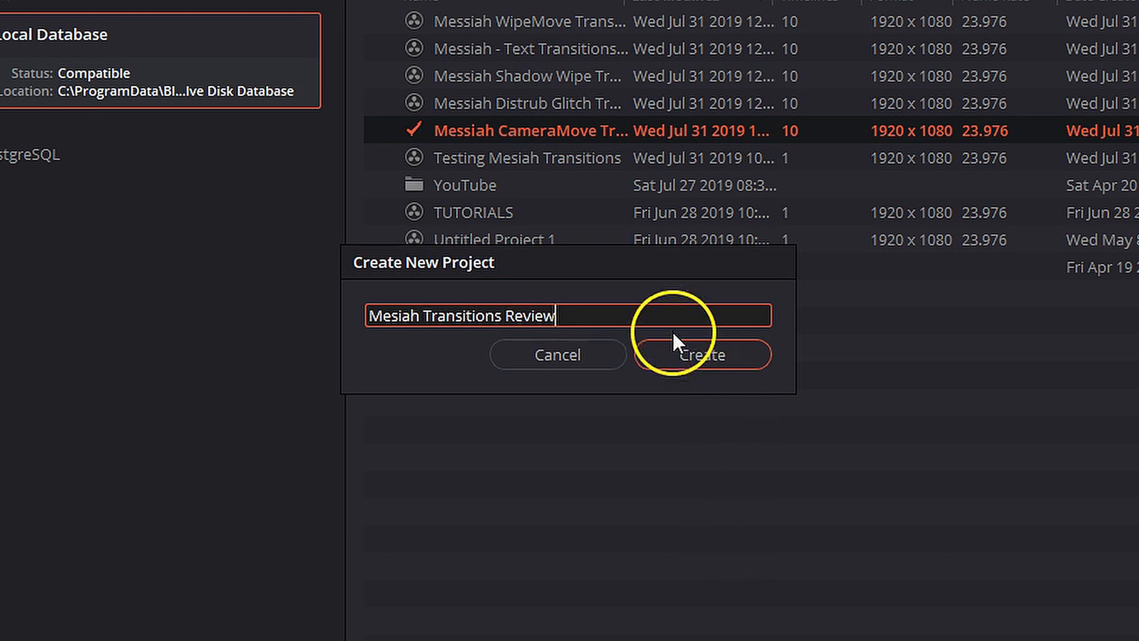
left_click(701, 355)
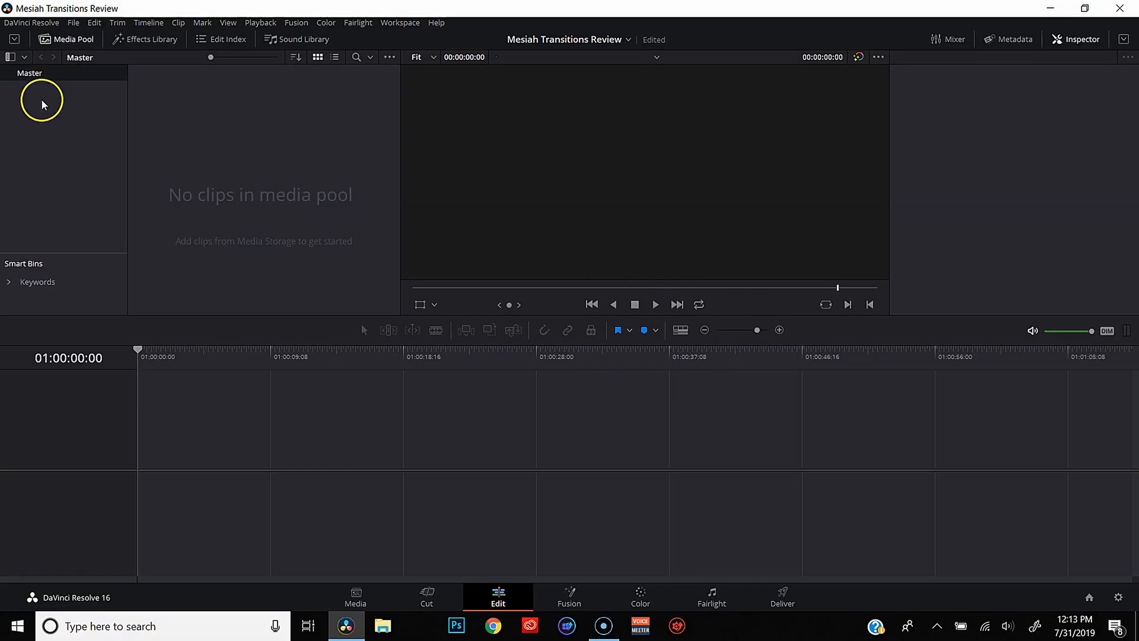
mouse_move(66, 30)
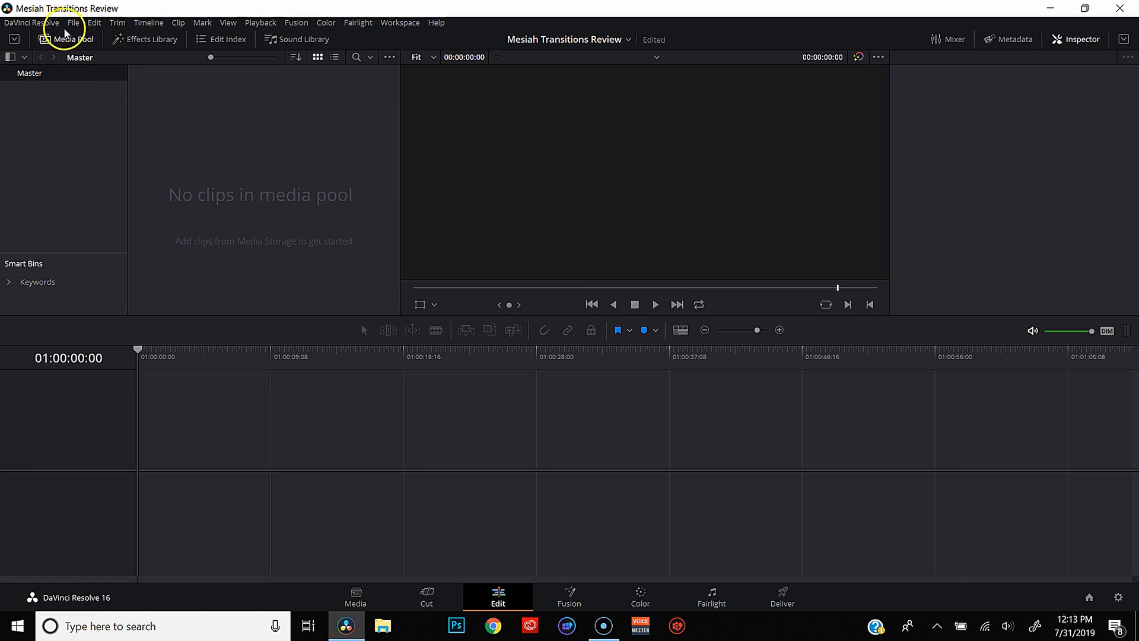
Step: Change the timeline frame rate from 24 to 23.976 fps in Project Settings and save
left_click(73, 22)
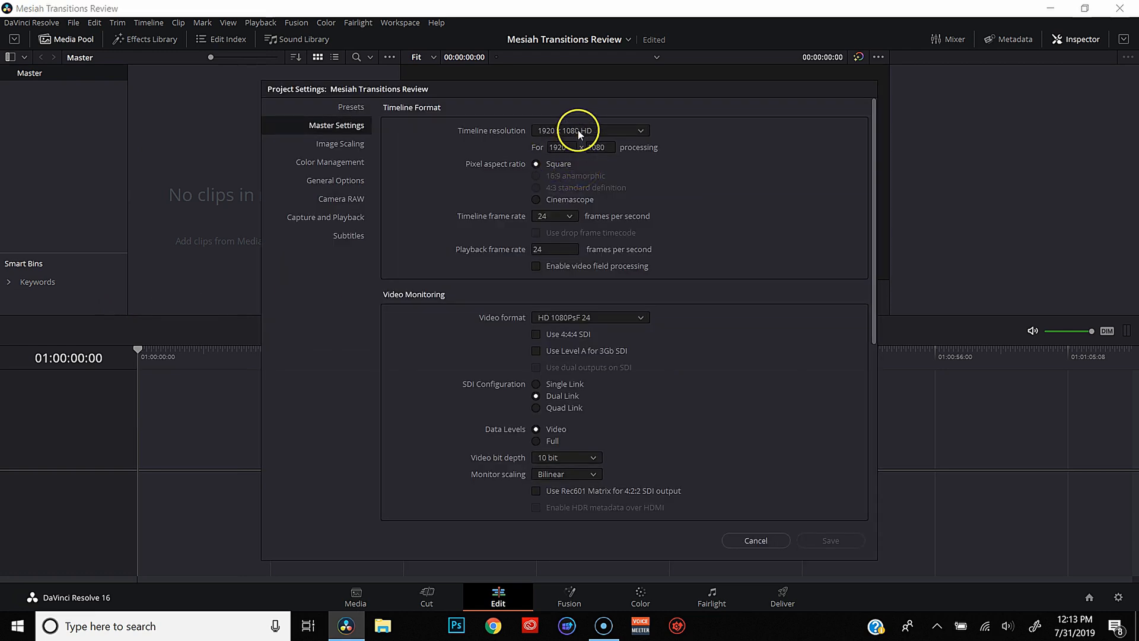
left_click(554, 216)
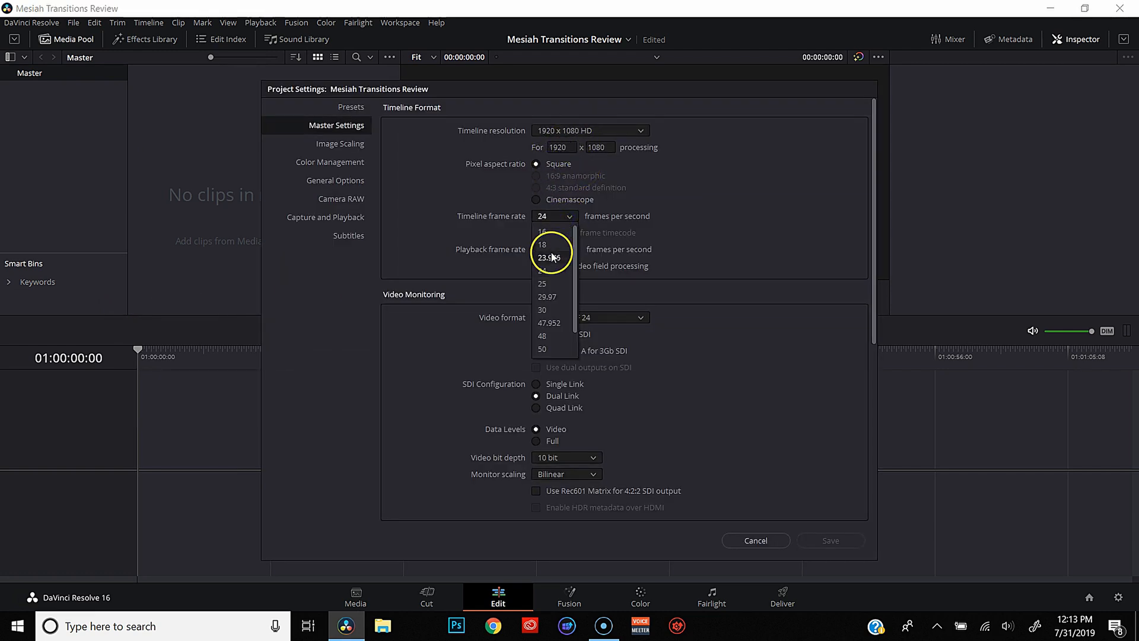
left_click(549, 258)
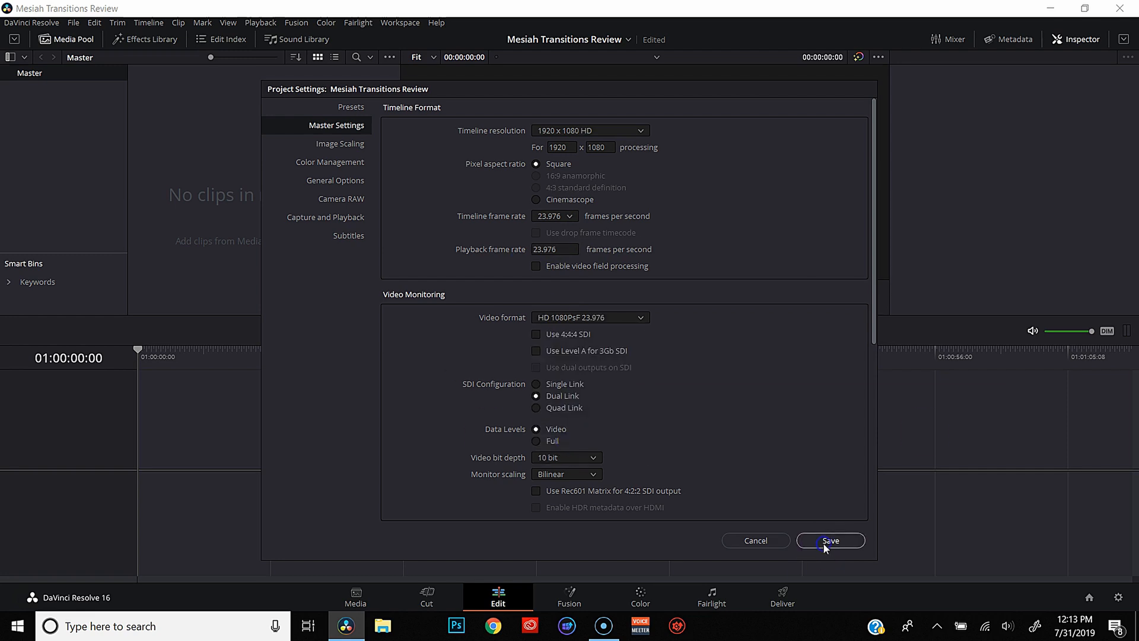
left_click(829, 540)
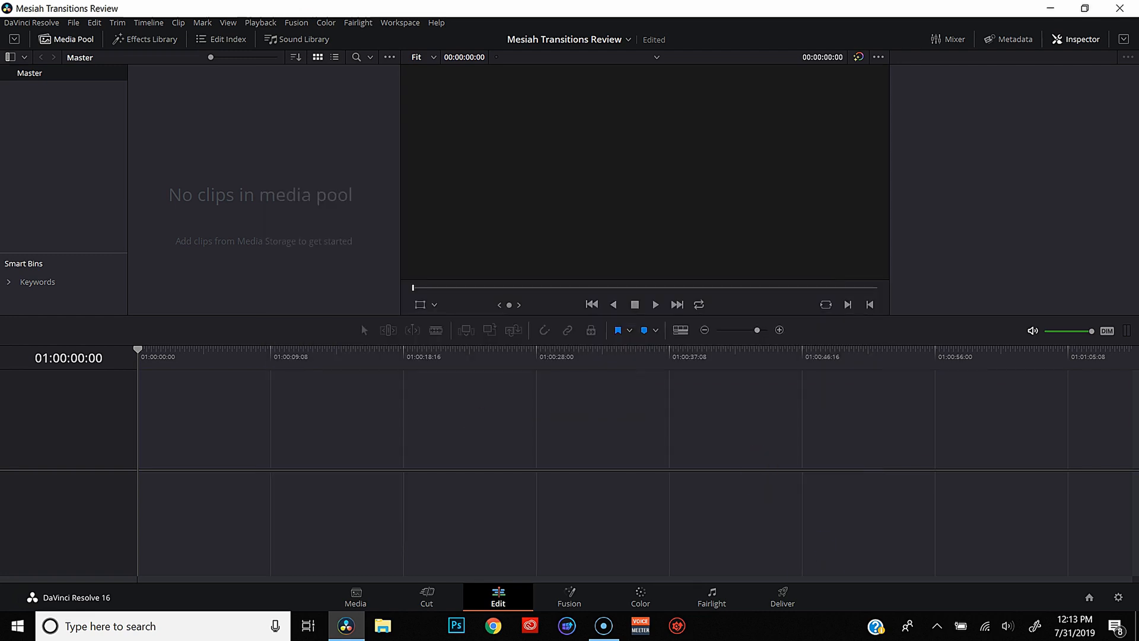
Step: Import the Fun at a Fair and Roller Coaster clips from disk into the Media Pool
left_click(355, 595)
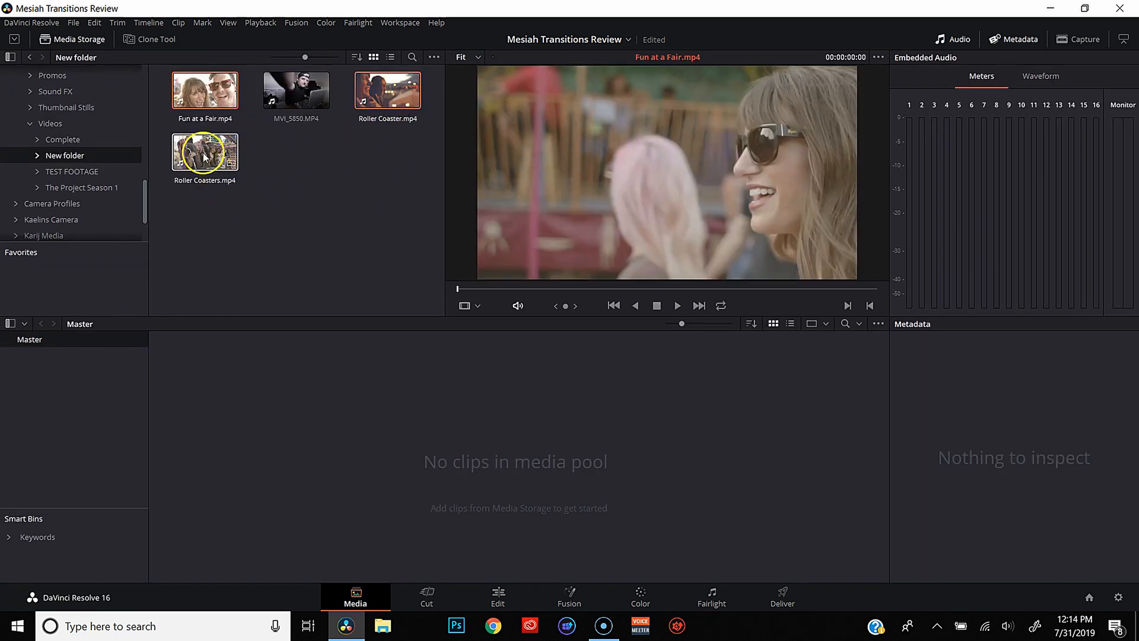
left_click(205, 90)
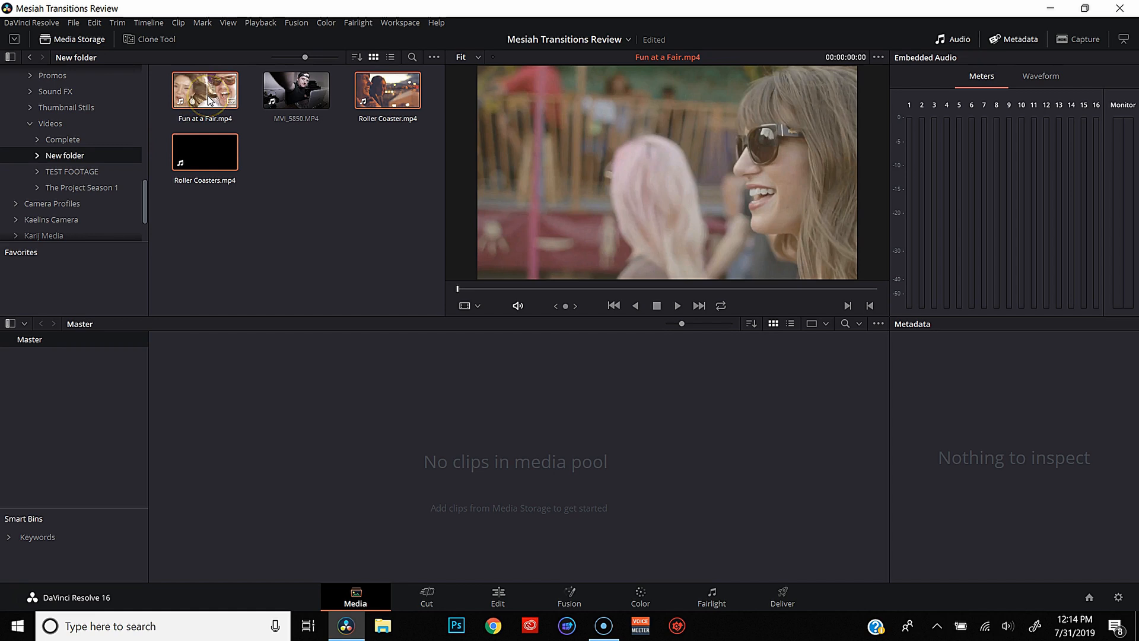
left_click(497, 595)
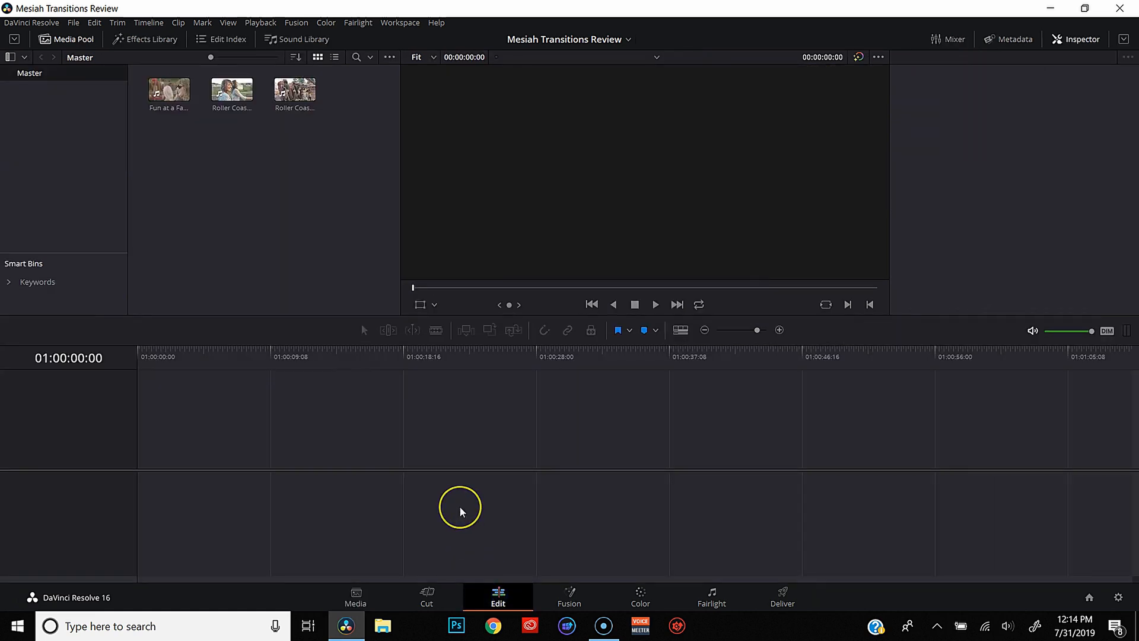
left_click(168, 89)
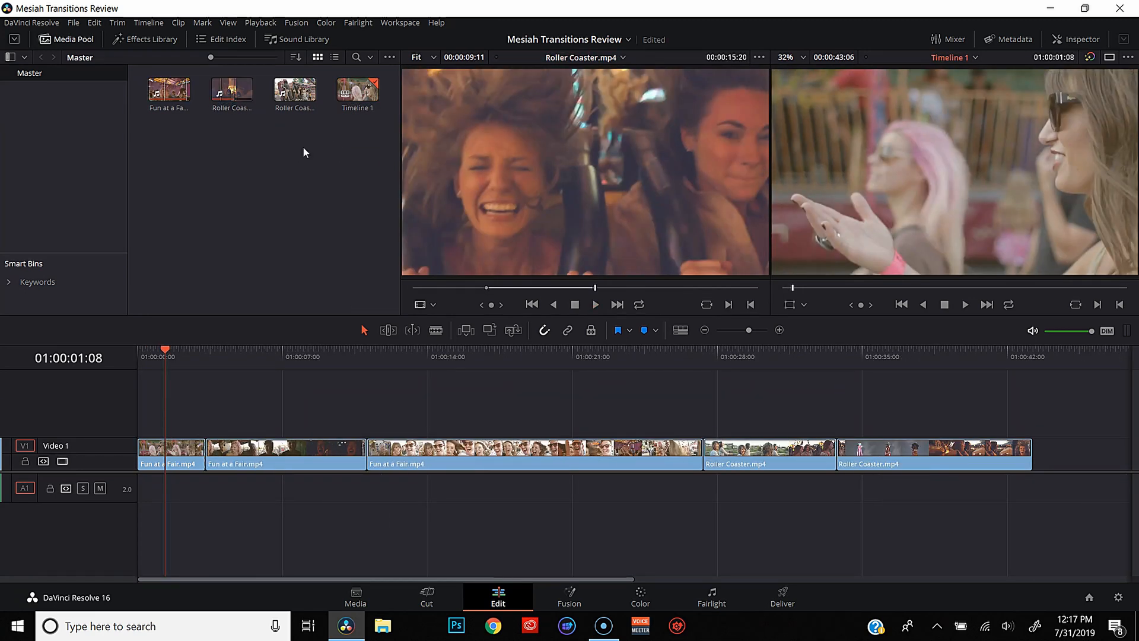
mouse_move(294, 130)
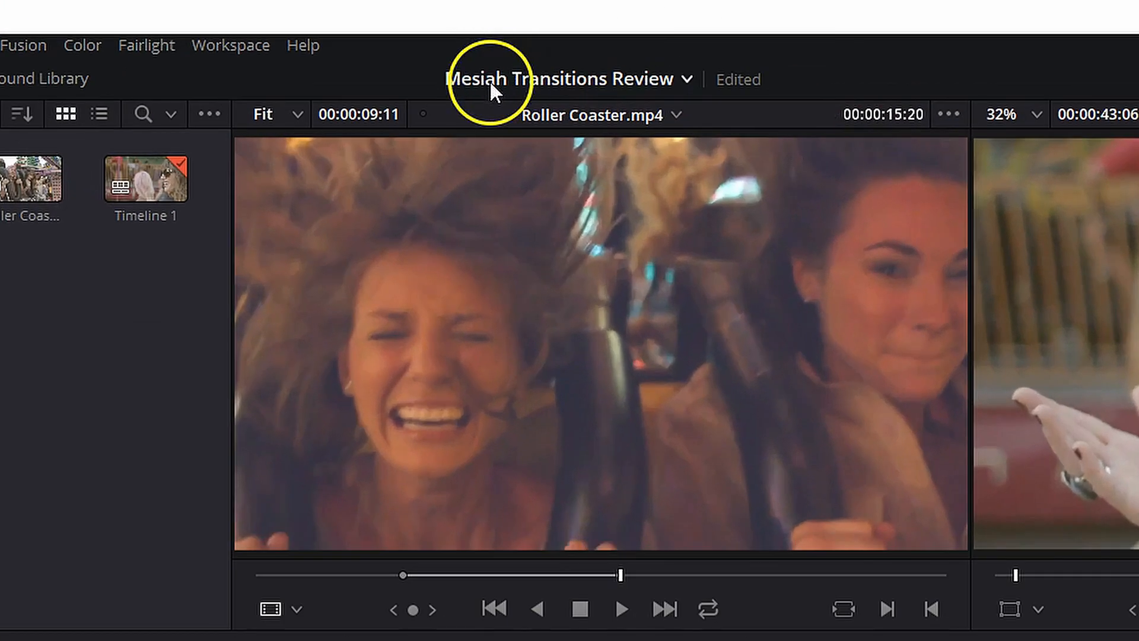
mouse_move(687, 91)
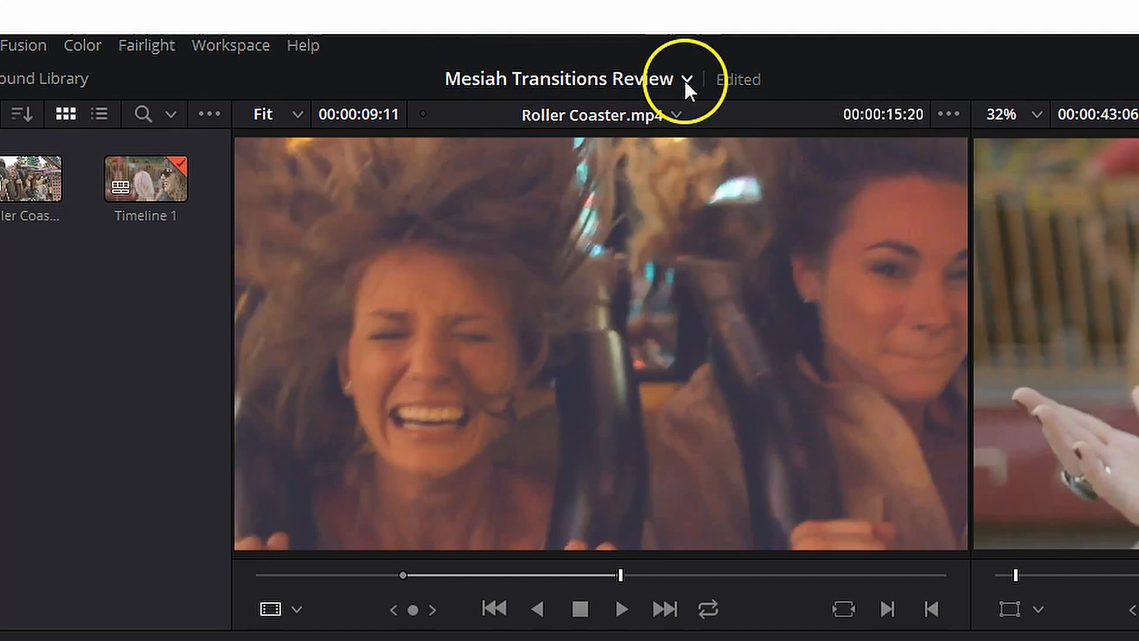
mouse_move(689, 78)
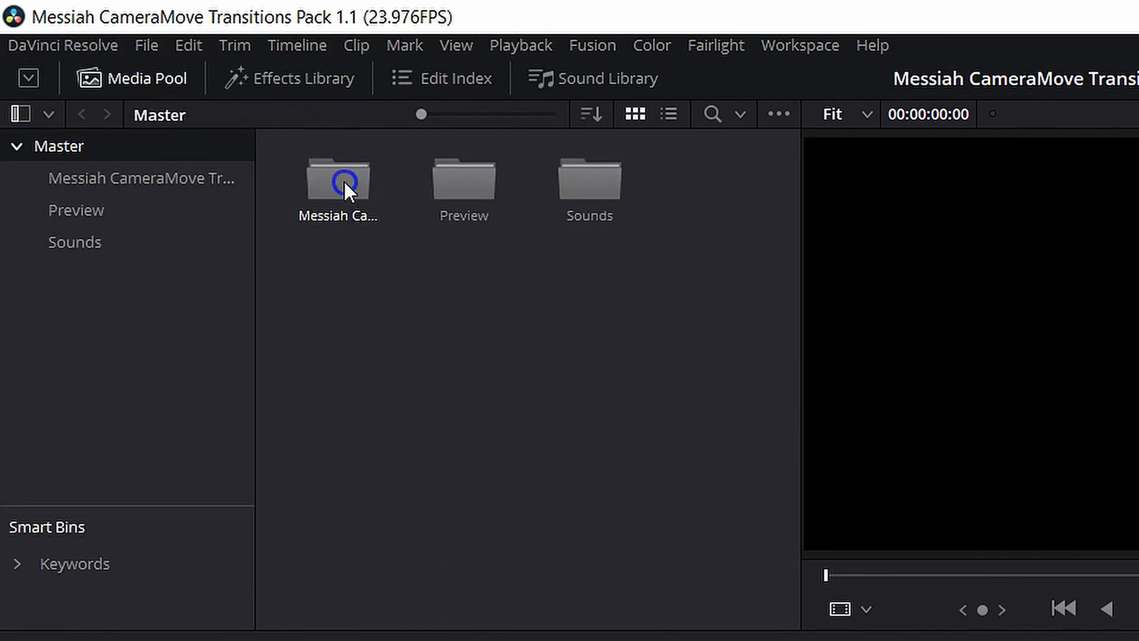
Step: Select the Messiah CameraMove pack folder in the pack project for copying
left_click(337, 179)
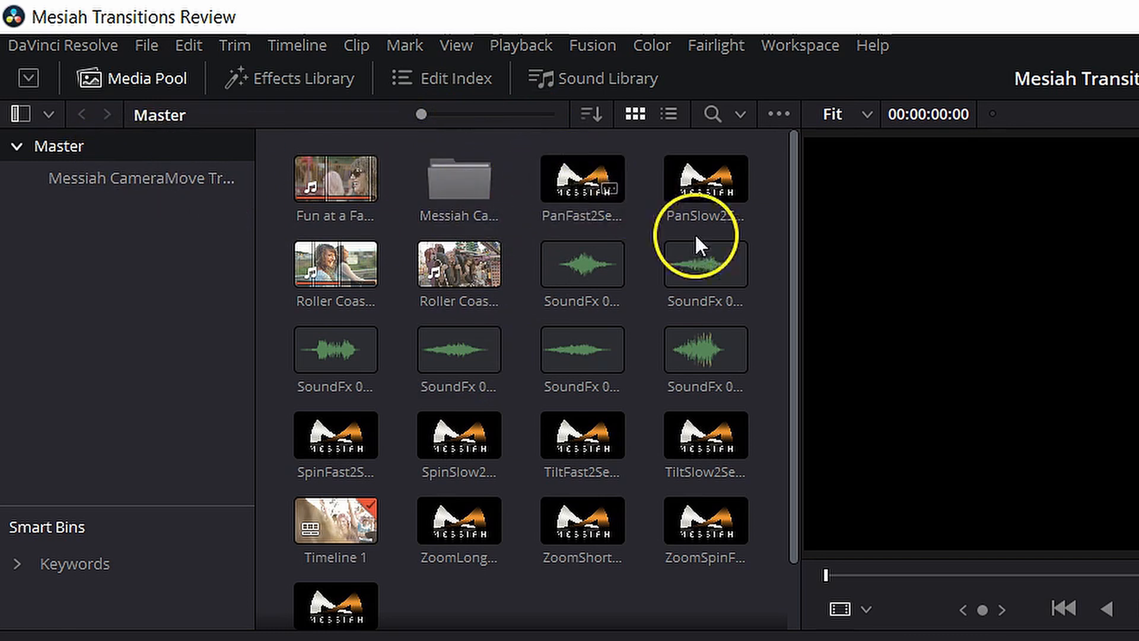
Step: Open the Messiah CameraMove Transitions bin and select the second camera pan clip
left_click(582, 521)
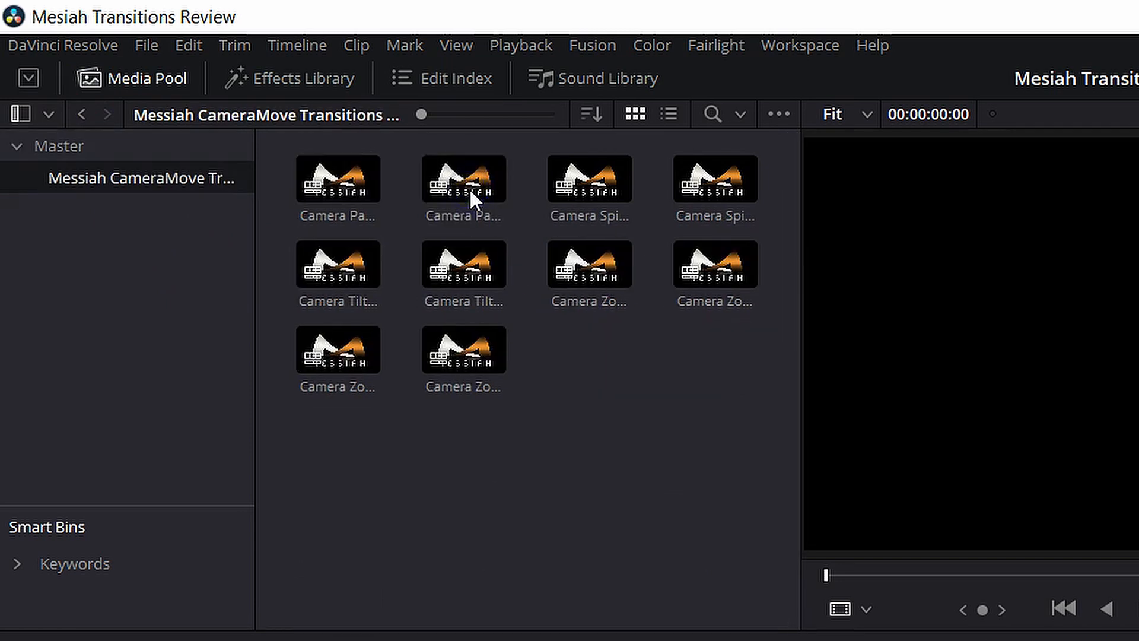
left_click(462, 179)
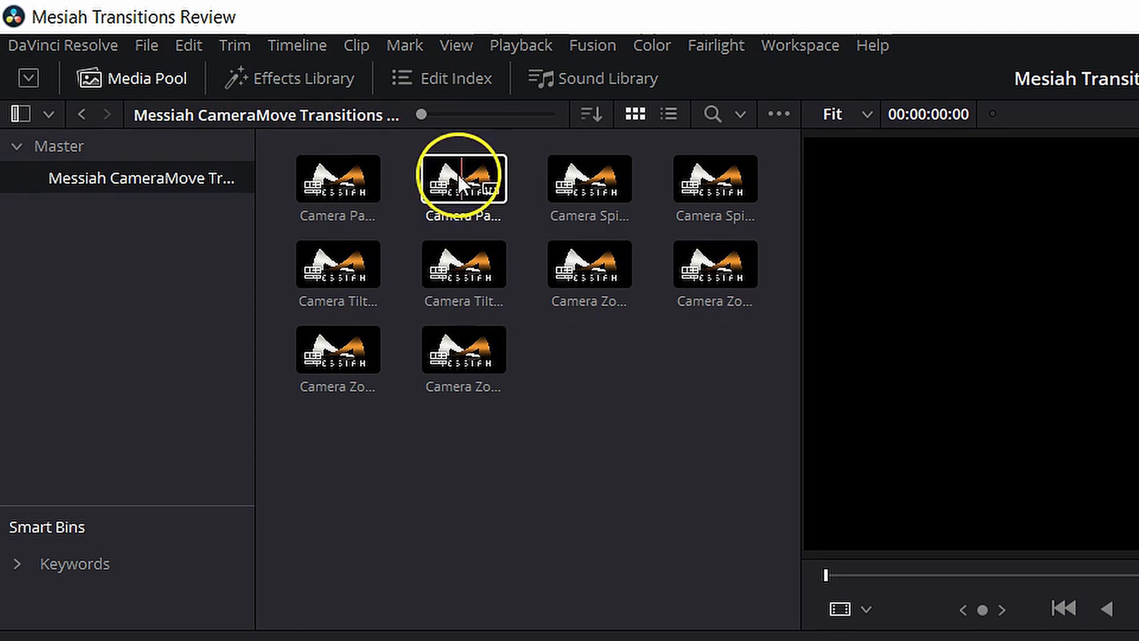
Step: Preview the Camera Pan Fast 2 and Camera Pan Slow 2 transitions in the Source viewer
left_click(590, 179)
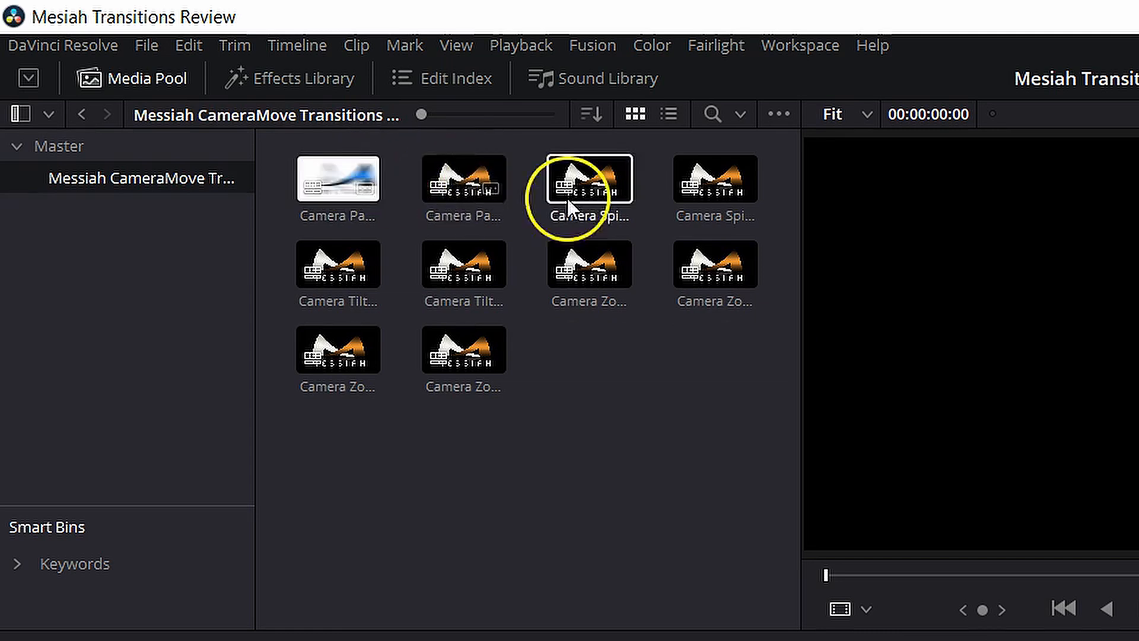
mouse_move(913, 411)
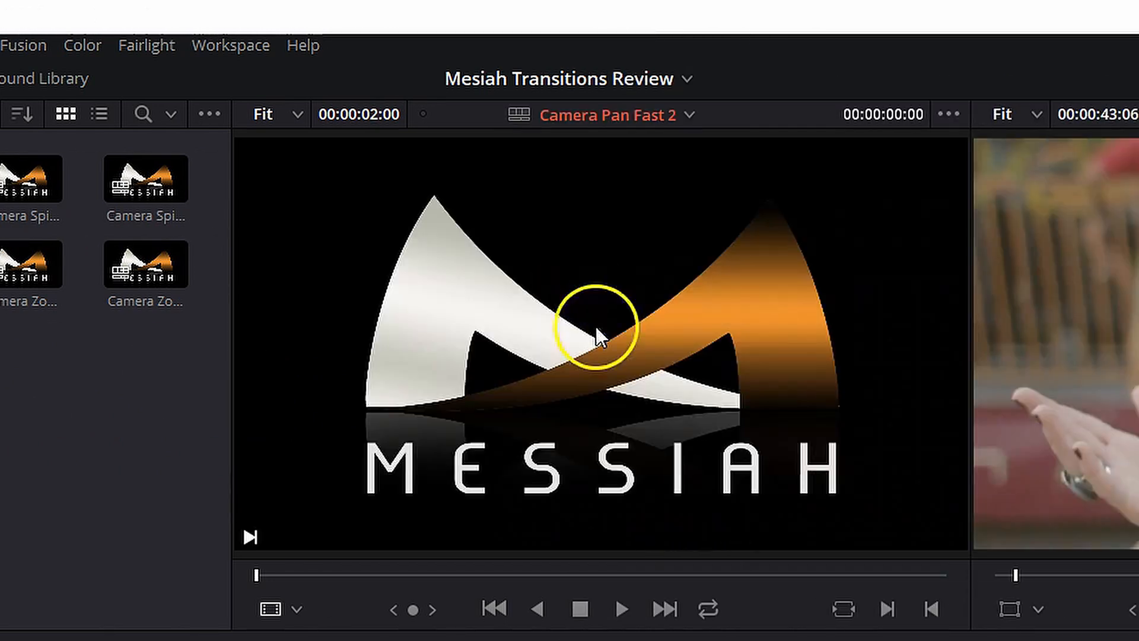
left_click(619, 609)
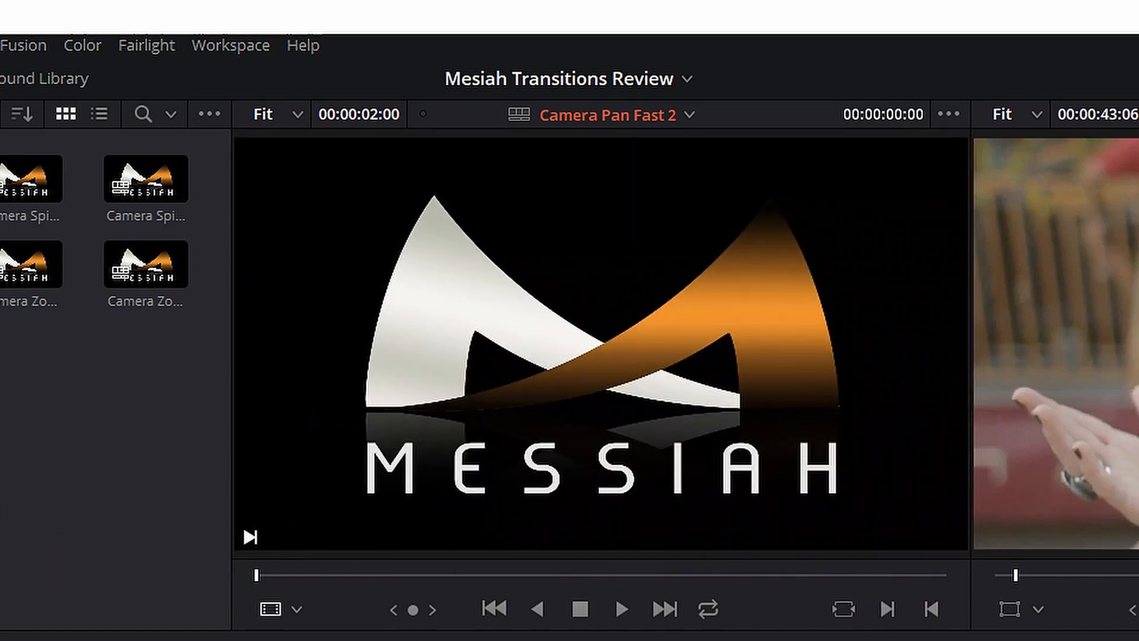
left_click(676, 550)
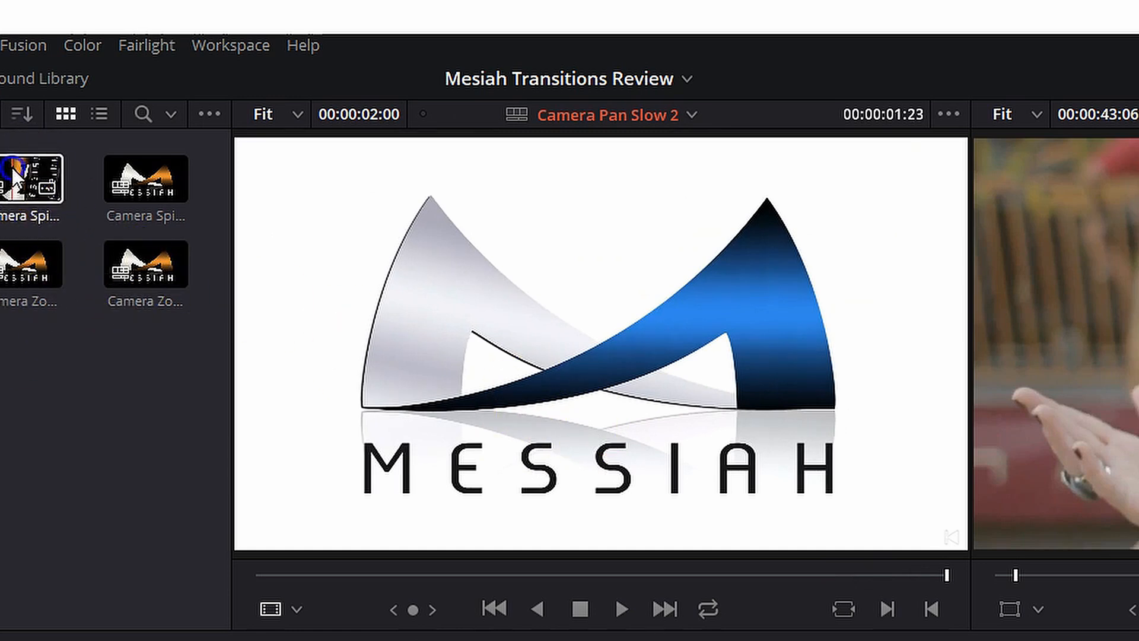
left_click_drag(30, 179, 494, 370)
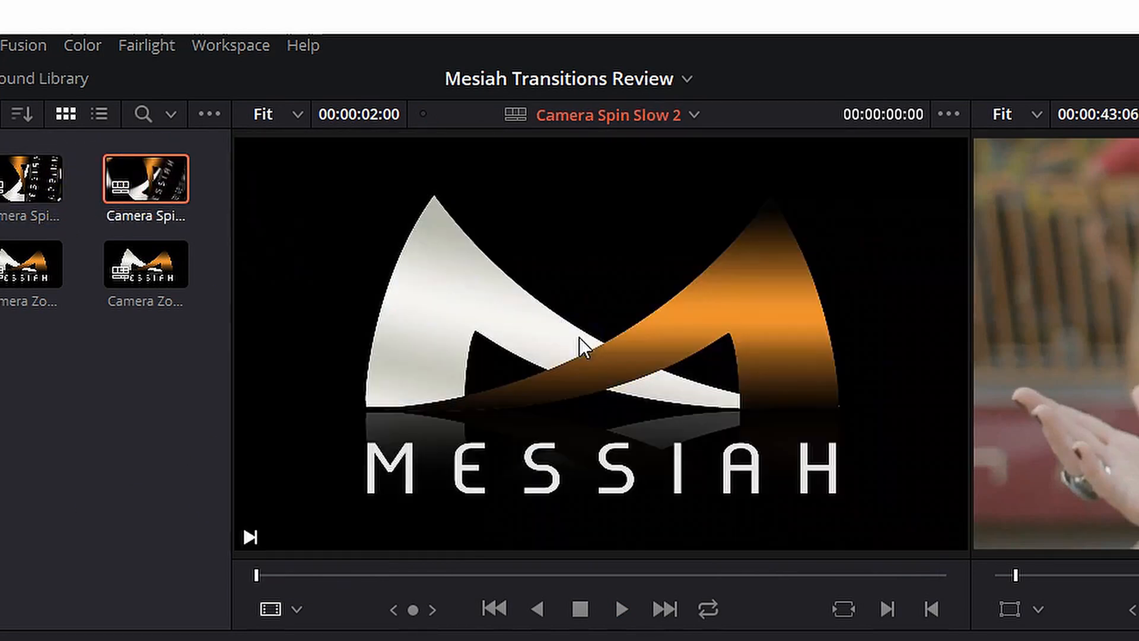
Step: Preview Camera Spin Slow 2, Tilt Fast 2, Zoom Short 2 and ZoomSpin Slow 2
left_click(619, 608)
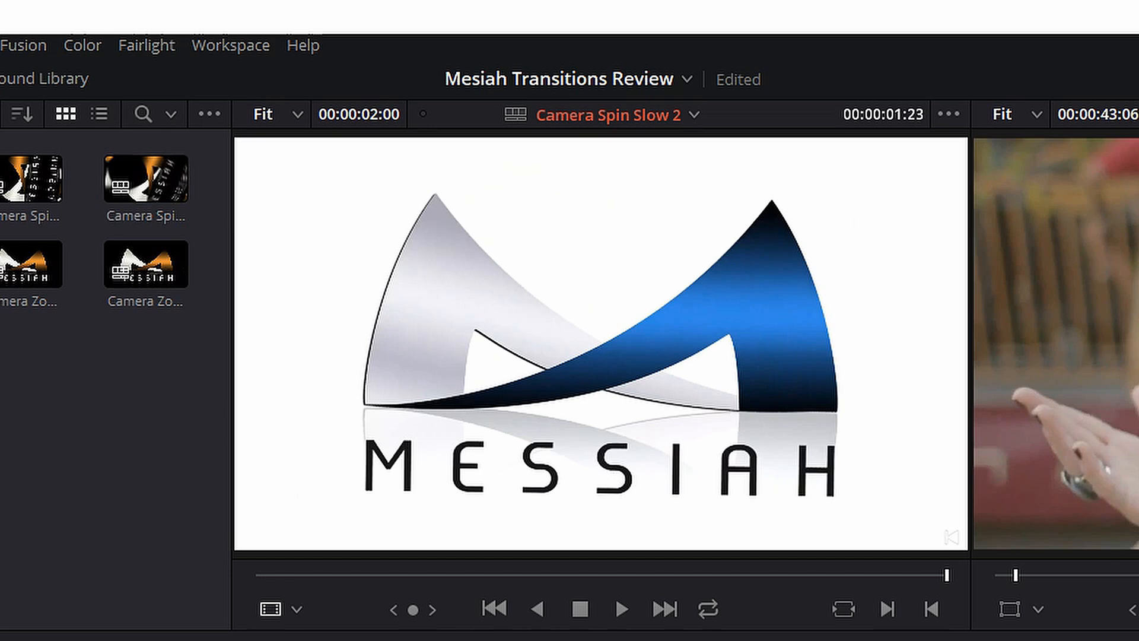
left_click(619, 608)
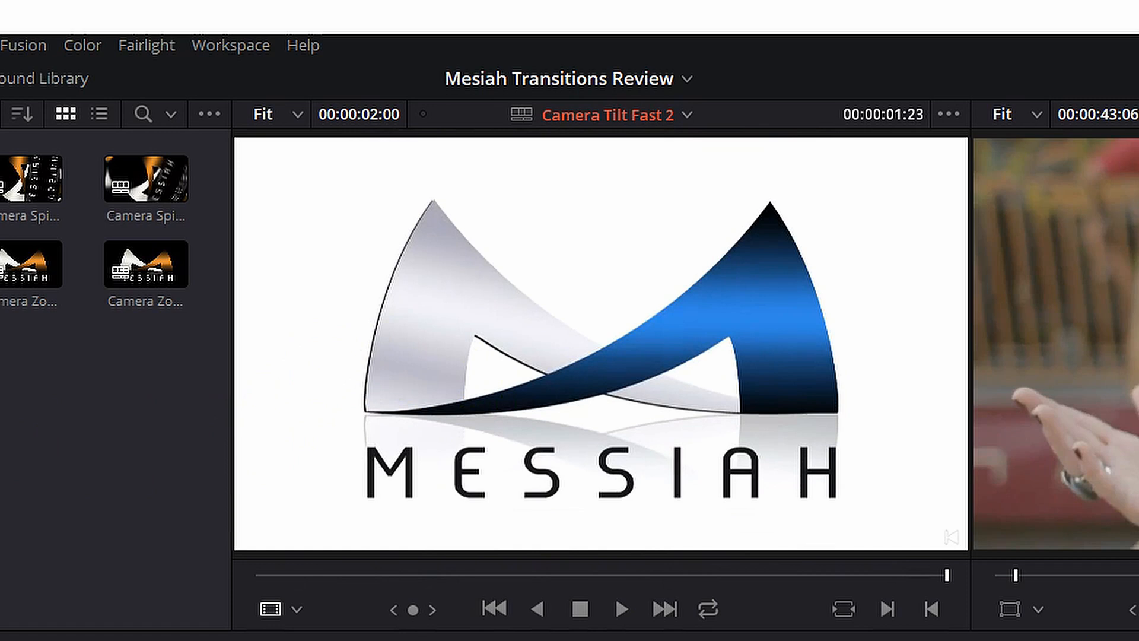
left_click(449, 299)
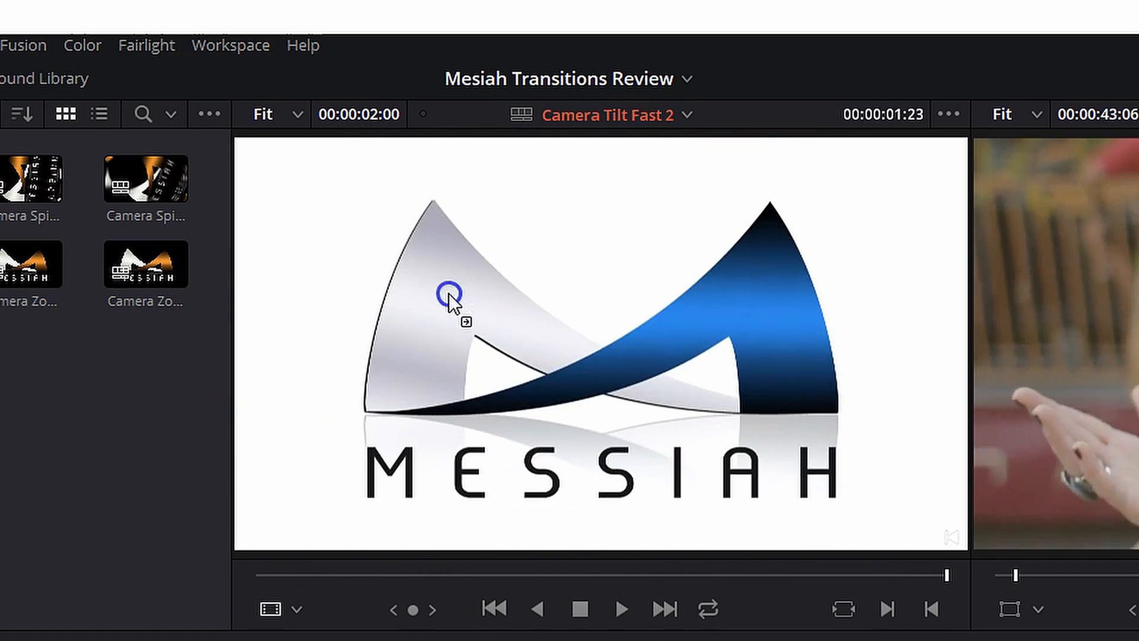
left_click(620, 608)
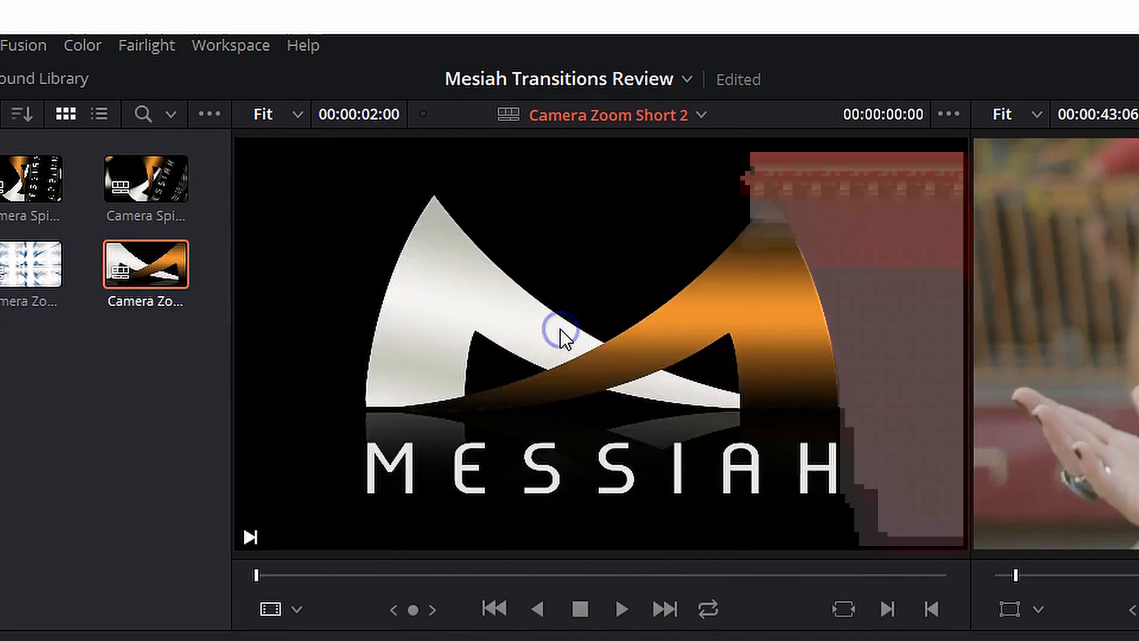
left_click(620, 608)
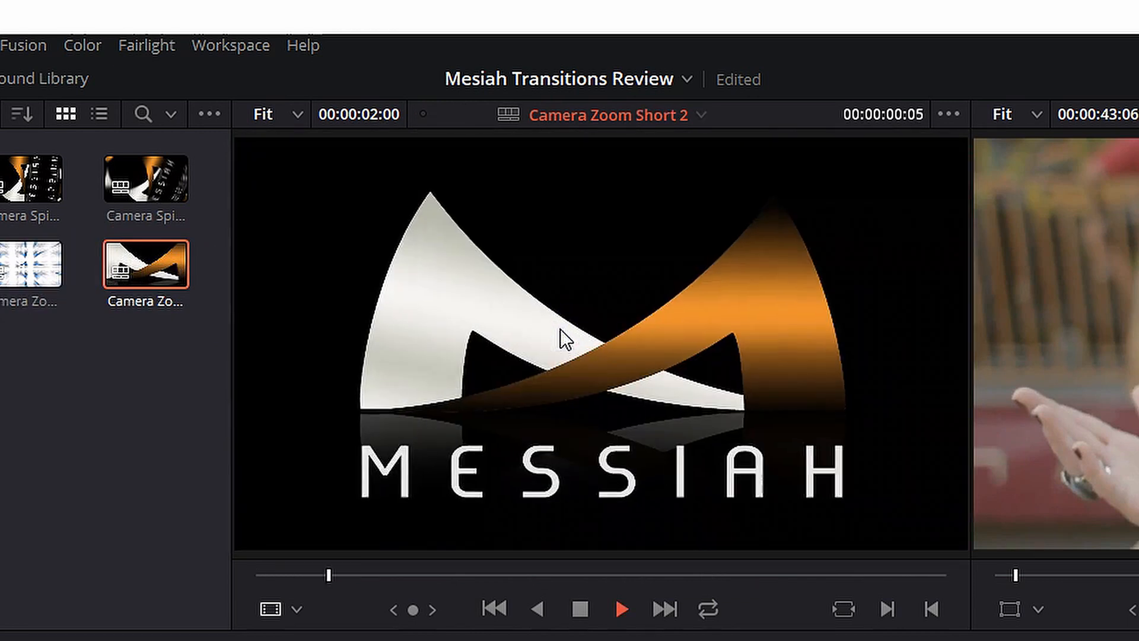
left_click(619, 608)
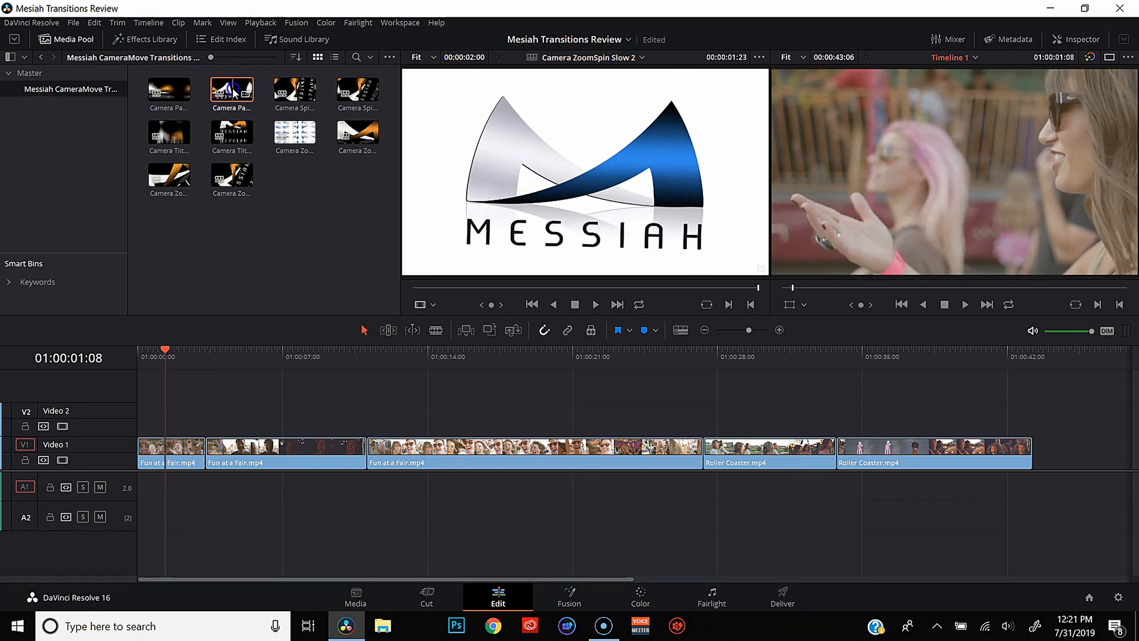
Step: Drop Camera Pan Slow 2 on Video 2 above the first cut and scrub through it
left_click_drag(231, 93, 210, 418)
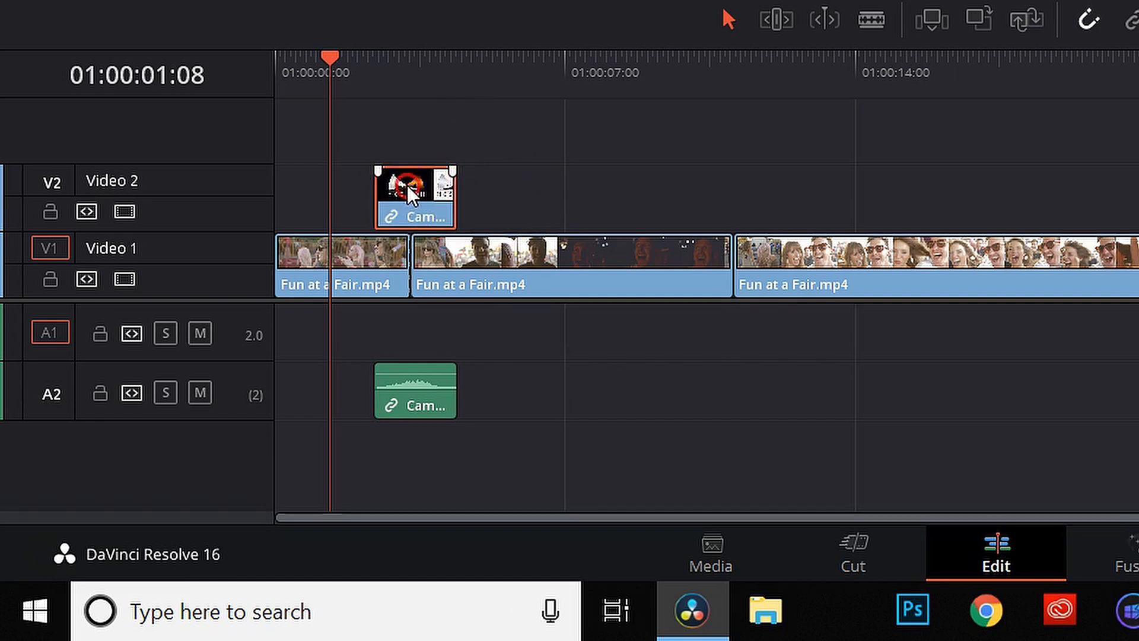
right_click(414, 195)
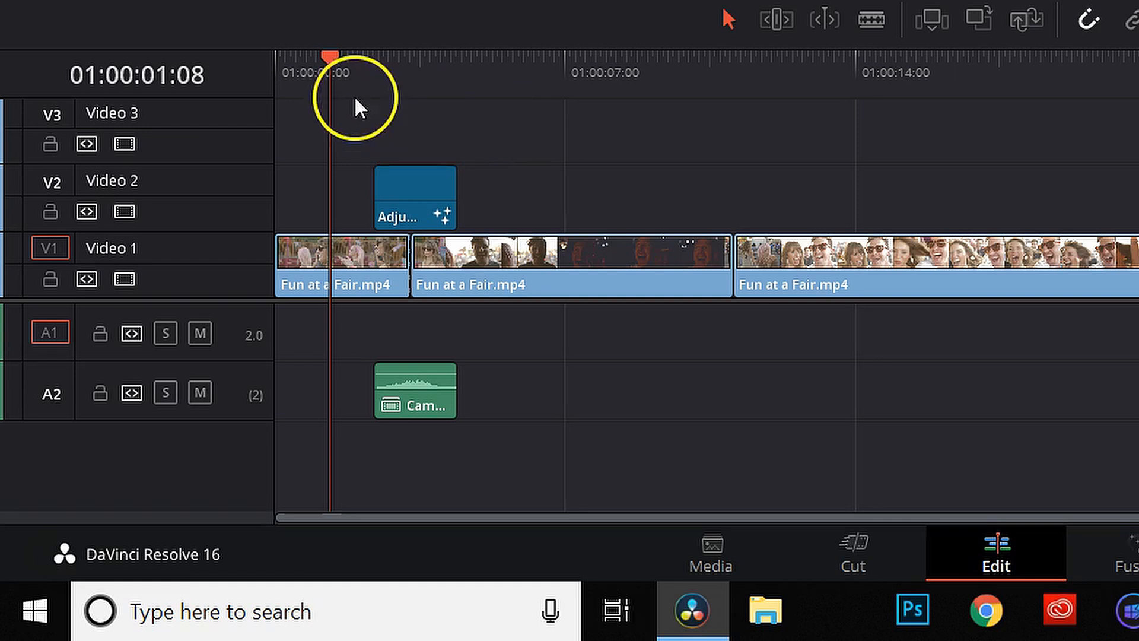
mouse_move(367, 48)
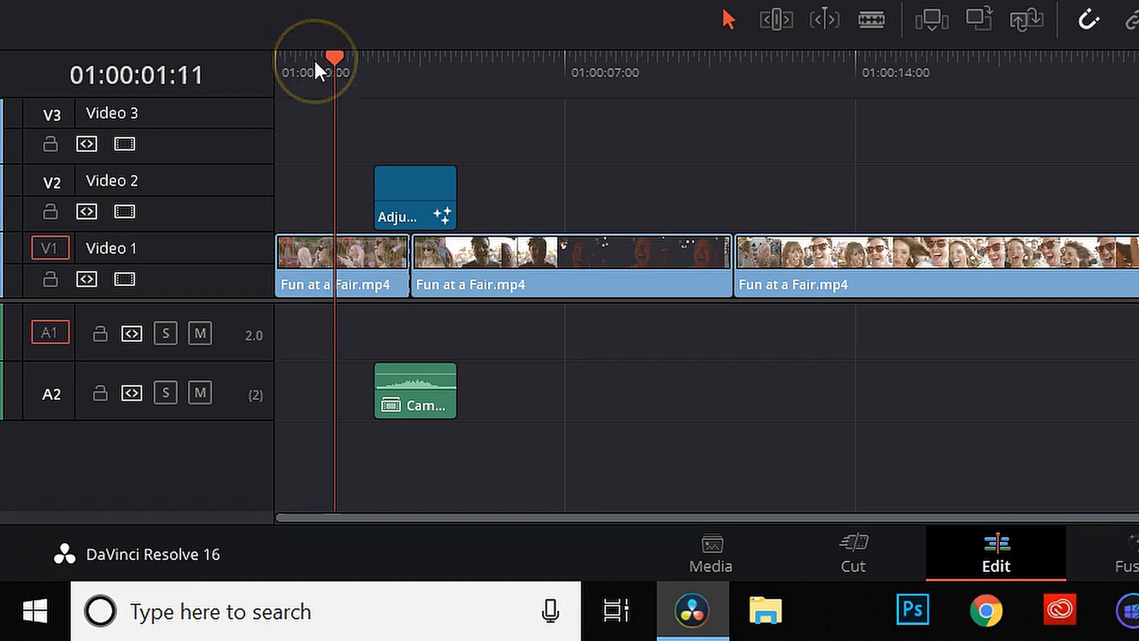
left_click_drag(332, 57, 410, 57)
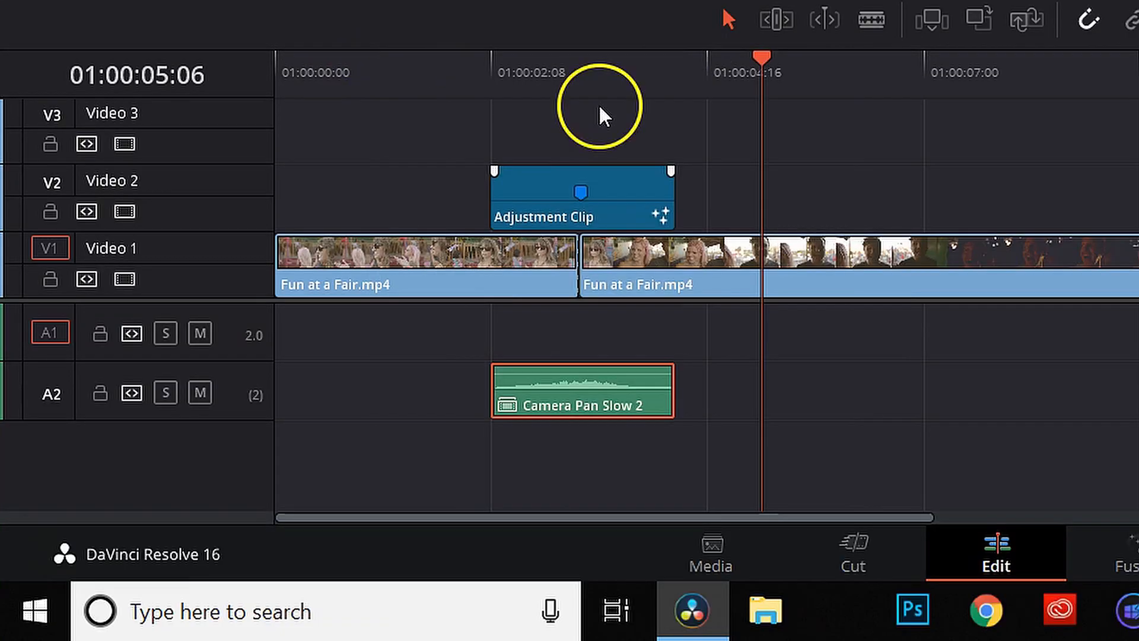
mouse_move(582, 193)
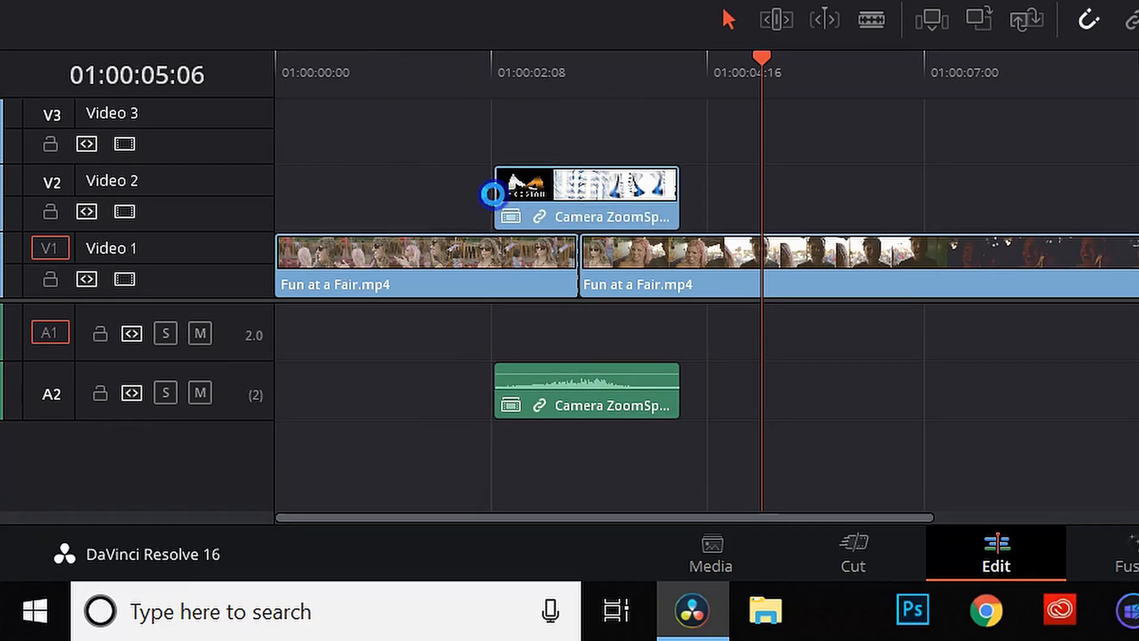
Step: Decompound the Camera ZoomSpin clip in place, delete its V3 clips, and select the adjustment clip
left_click(585, 197)
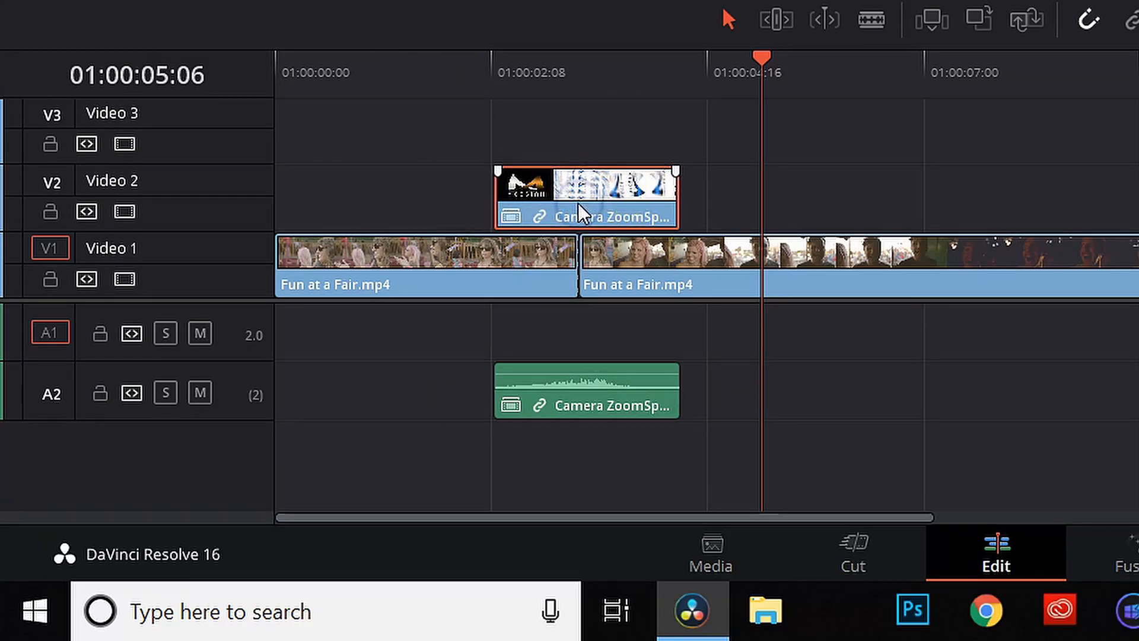
right_click(585, 216)
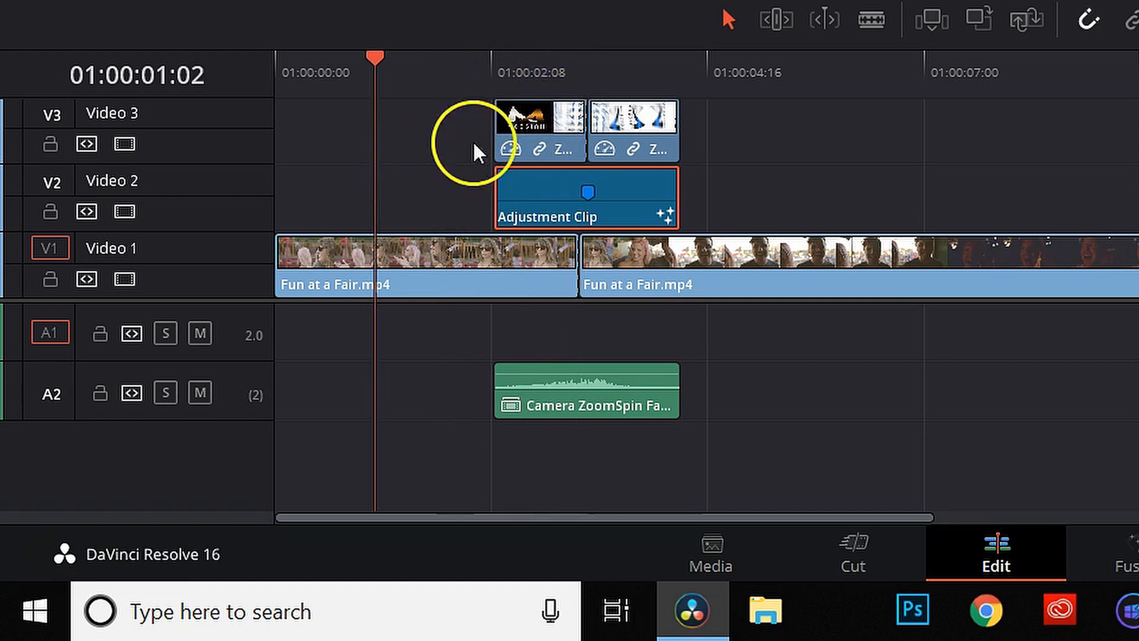
left_click(618, 130)
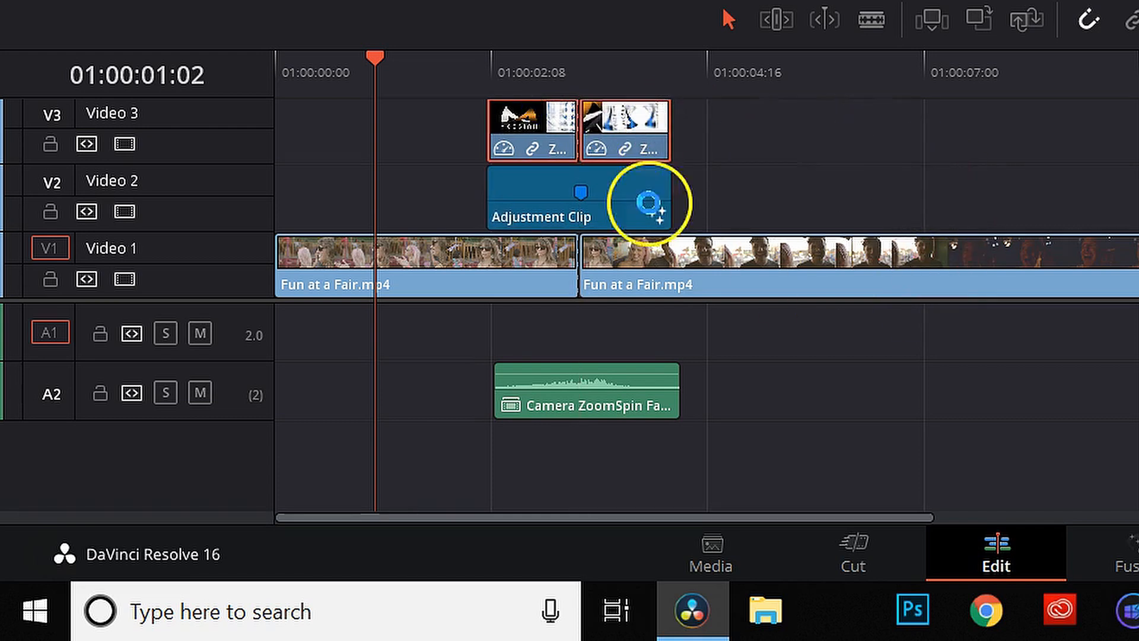
left_click(485, 65)
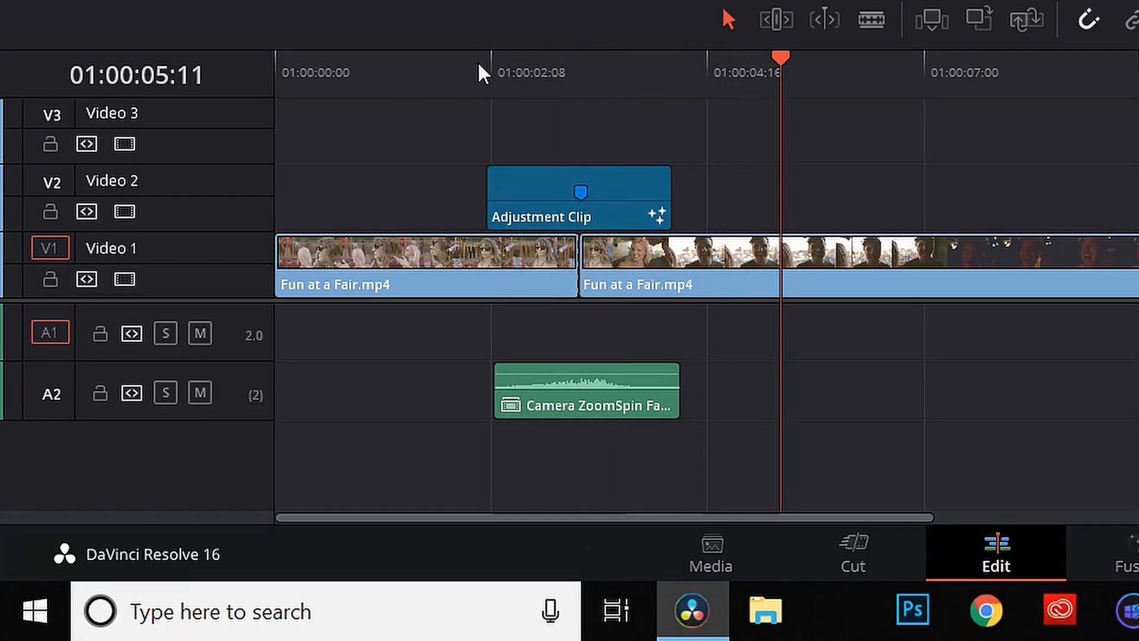
left_click(579, 197)
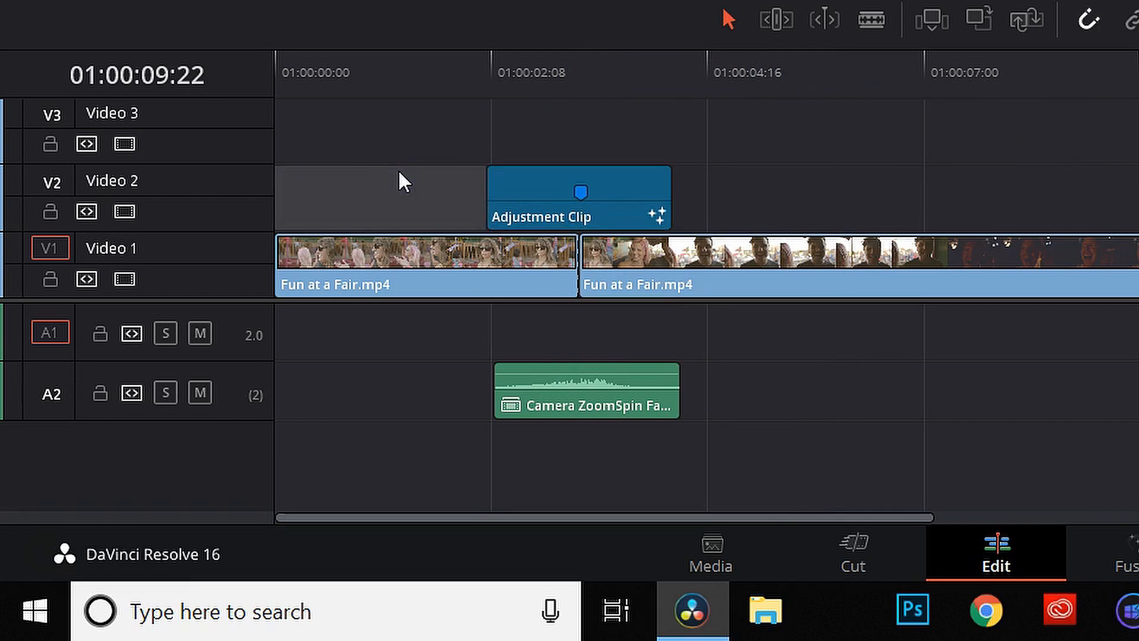
left_click(579, 196)
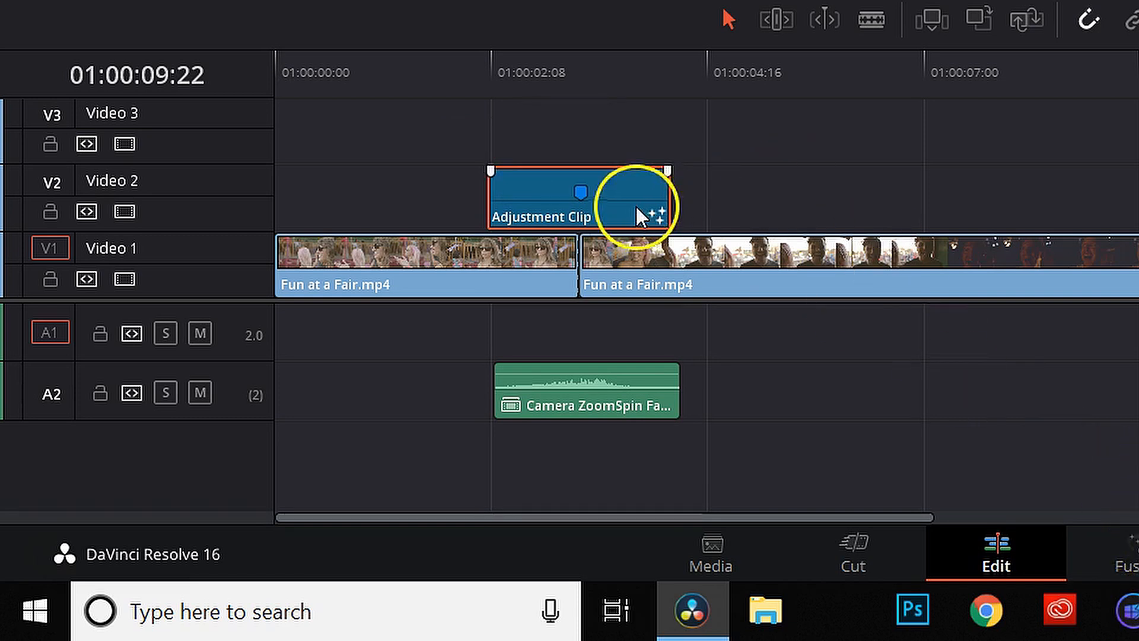
left_click(483, 72)
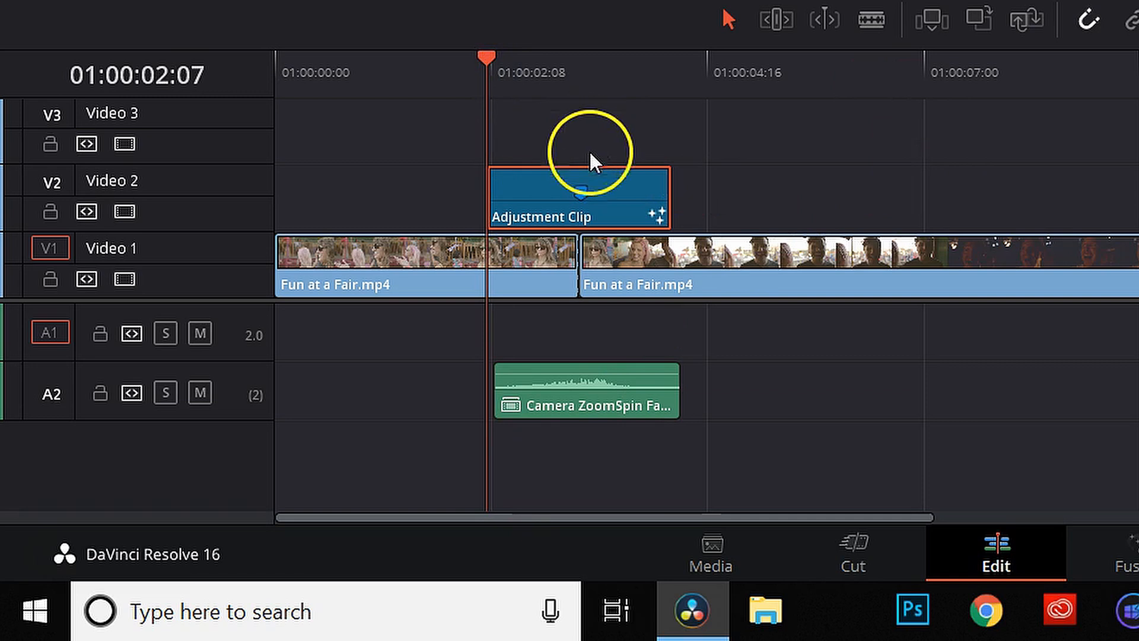
Step: In Fusion, enable Invert Motion for CameraZoomSpin and drag its zoom point to the upper-left
left_click(567, 552)
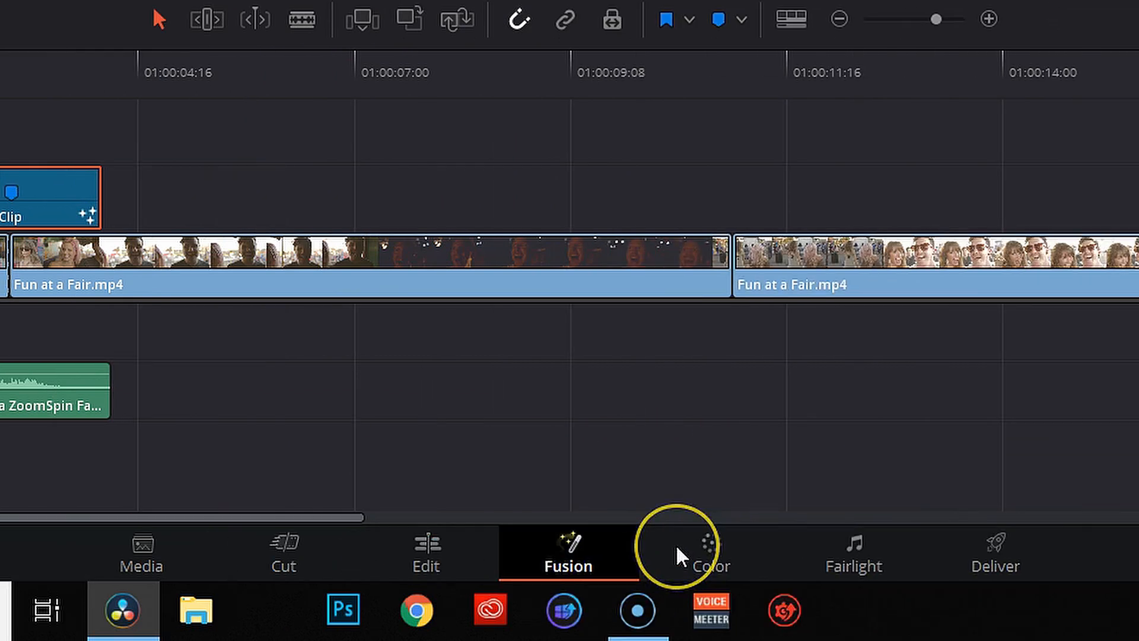
mouse_move(679, 544)
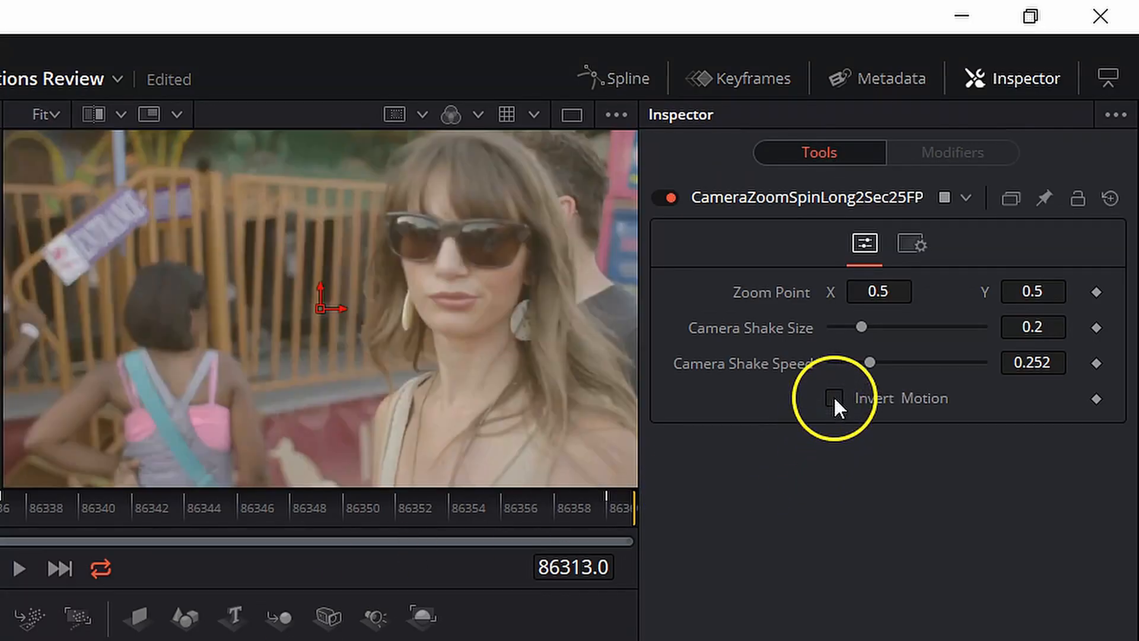
left_click(834, 398)
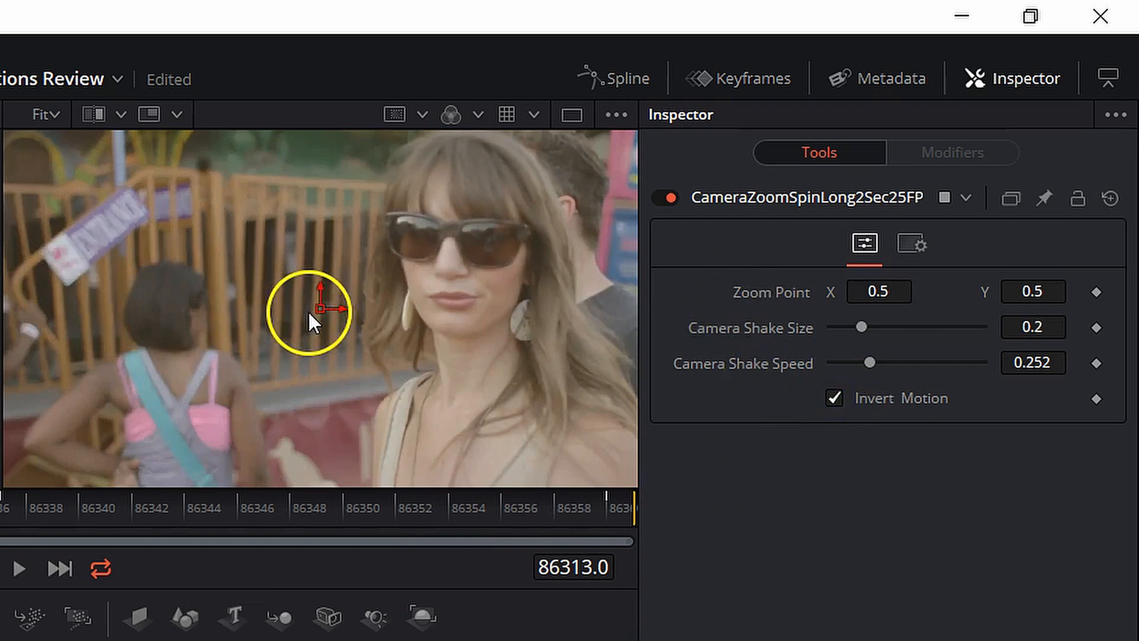
left_click_drag(313, 308, 80, 200)
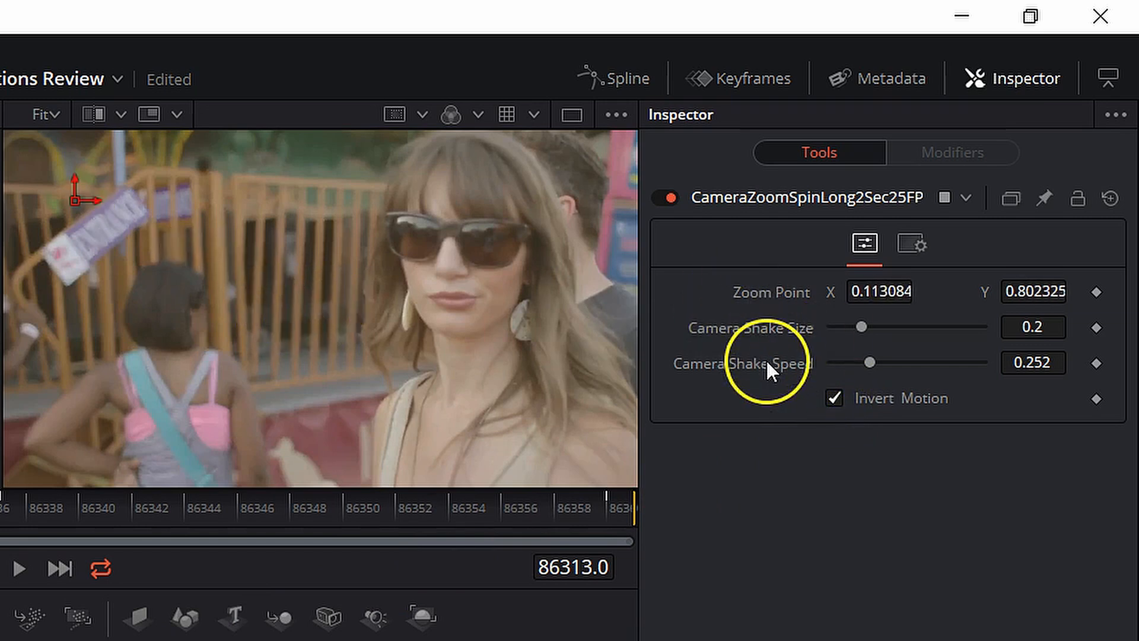
mouse_move(937, 389)
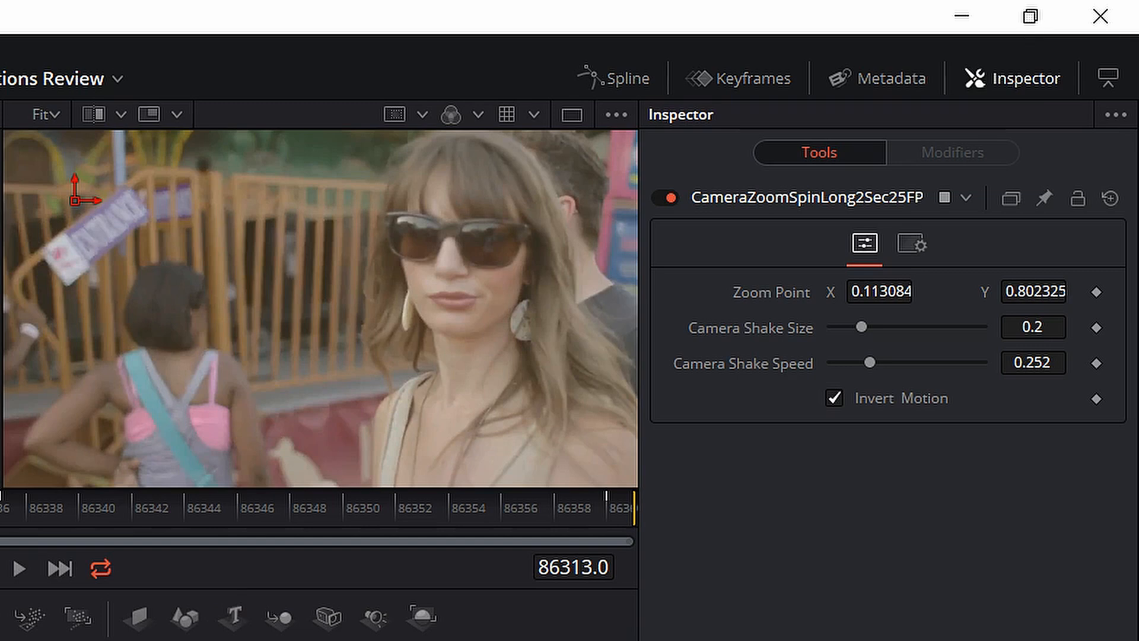
Step: Back on the timeline, blade Video 1 at the adjustment clip's start and end
left_click(993, 553)
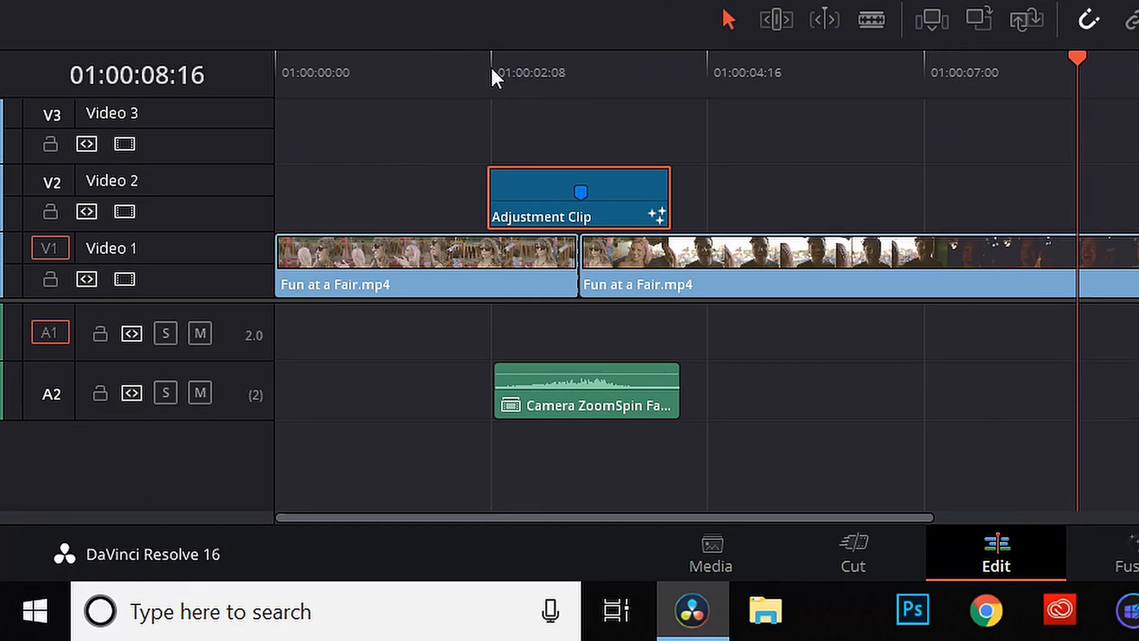
left_click(495, 72)
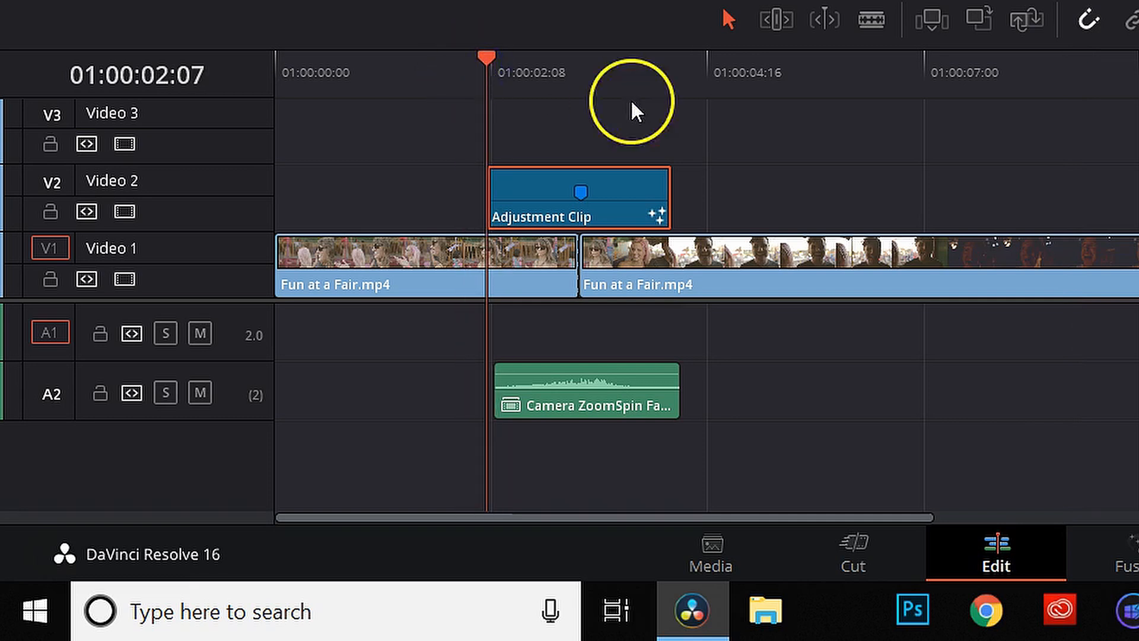
mouse_move(638, 359)
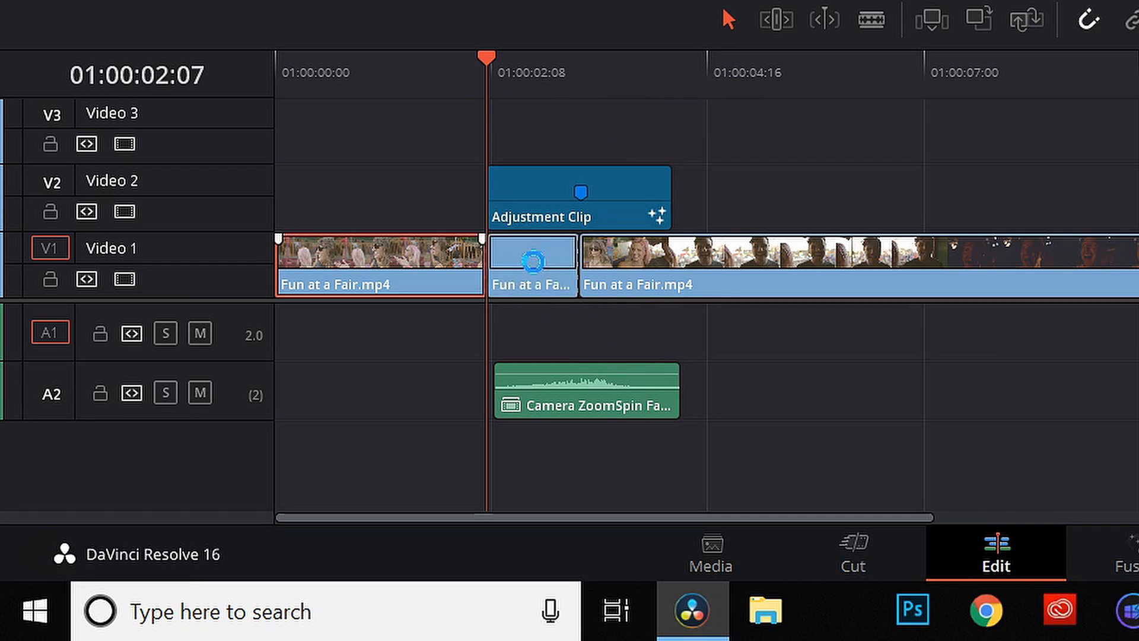
left_click(678, 61)
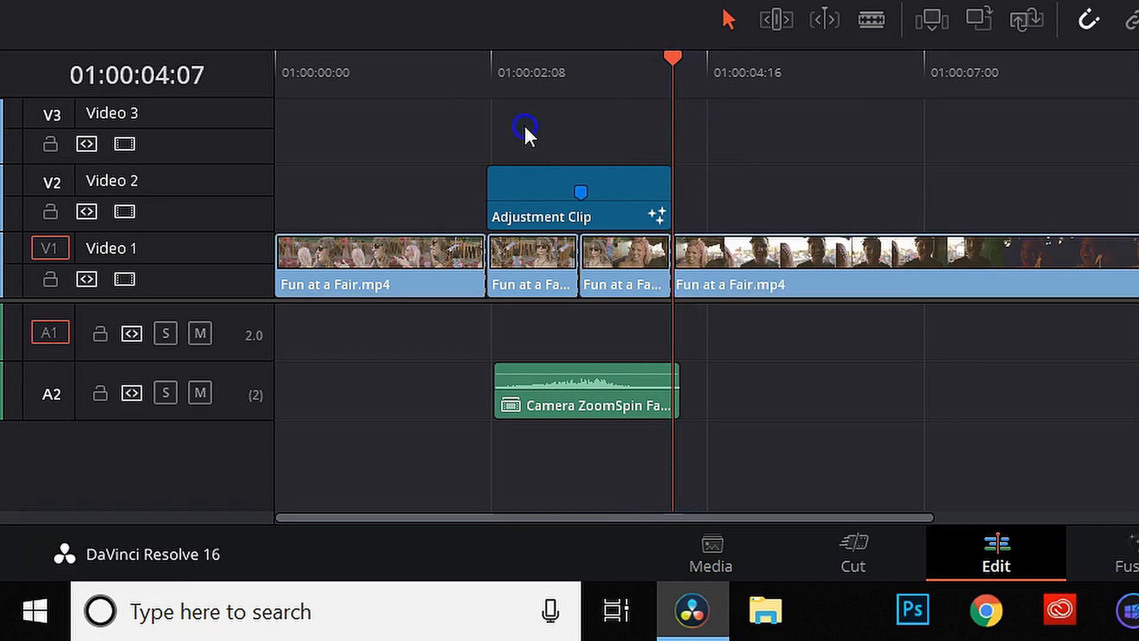
Step: Combine the adjustment clip and footage beneath into Compound Clip 1 and play it back
left_click(582, 200)
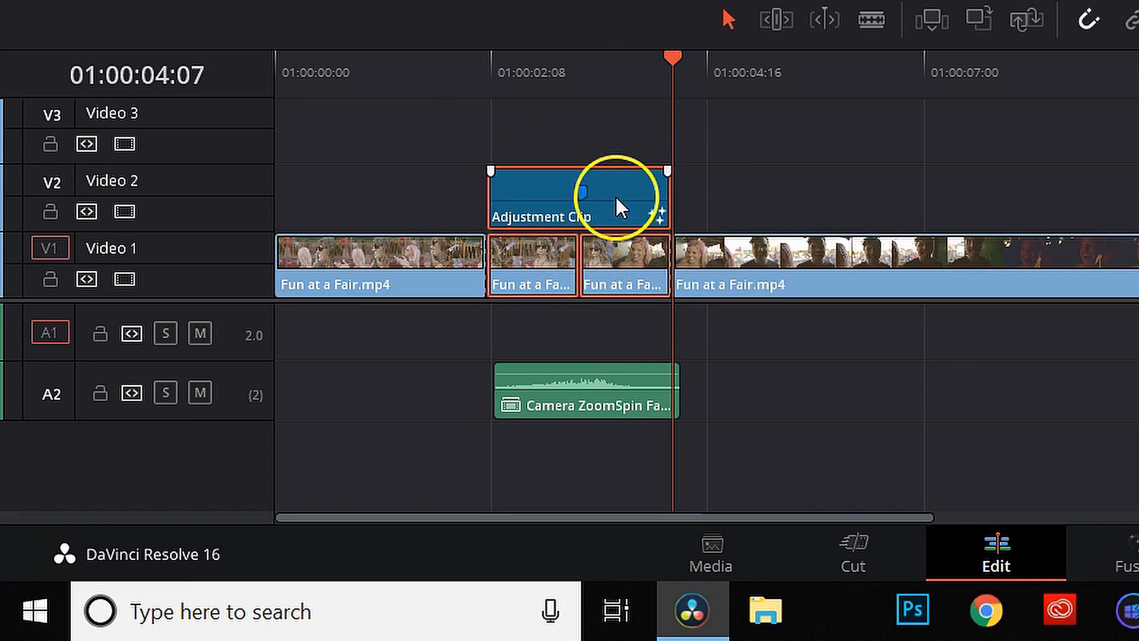
right_click(577, 196)
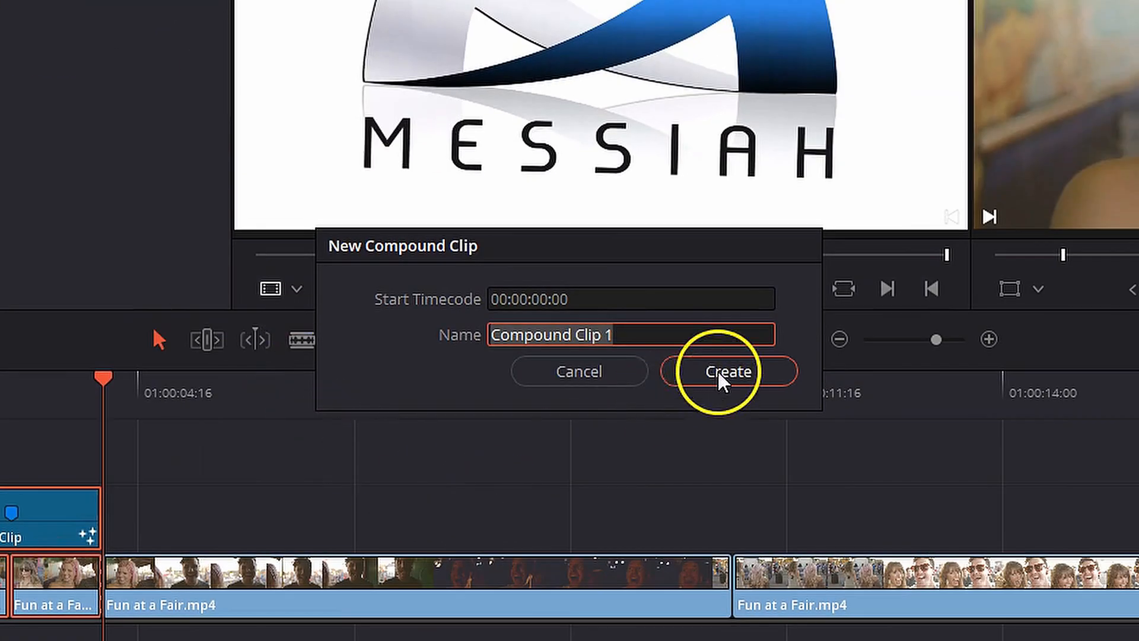
left_click(726, 371)
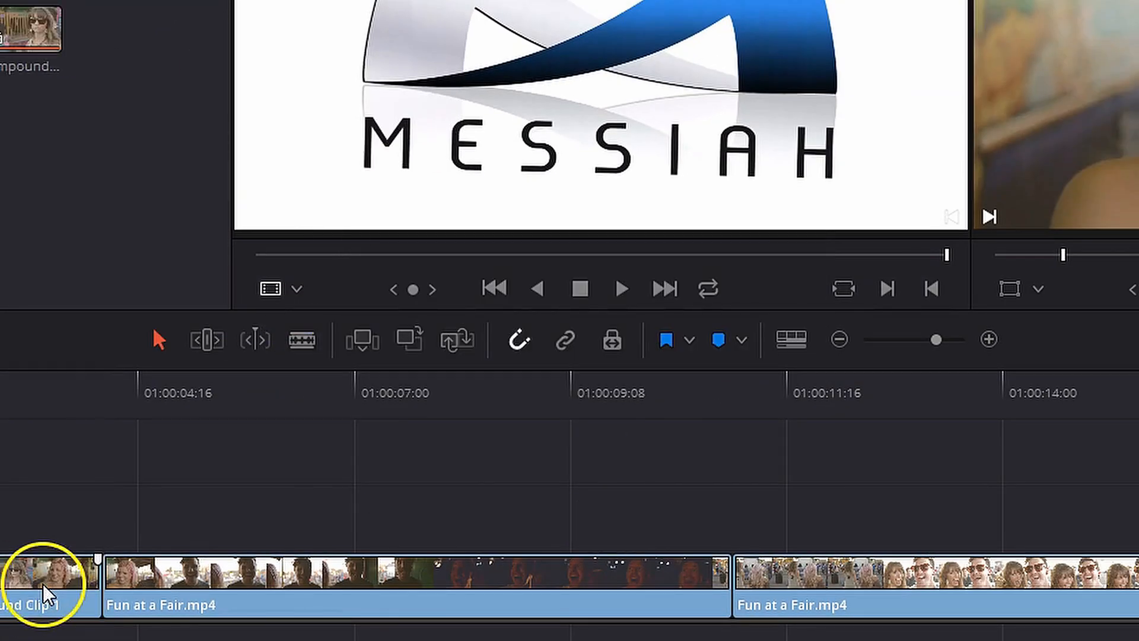
right_click(578, 284)
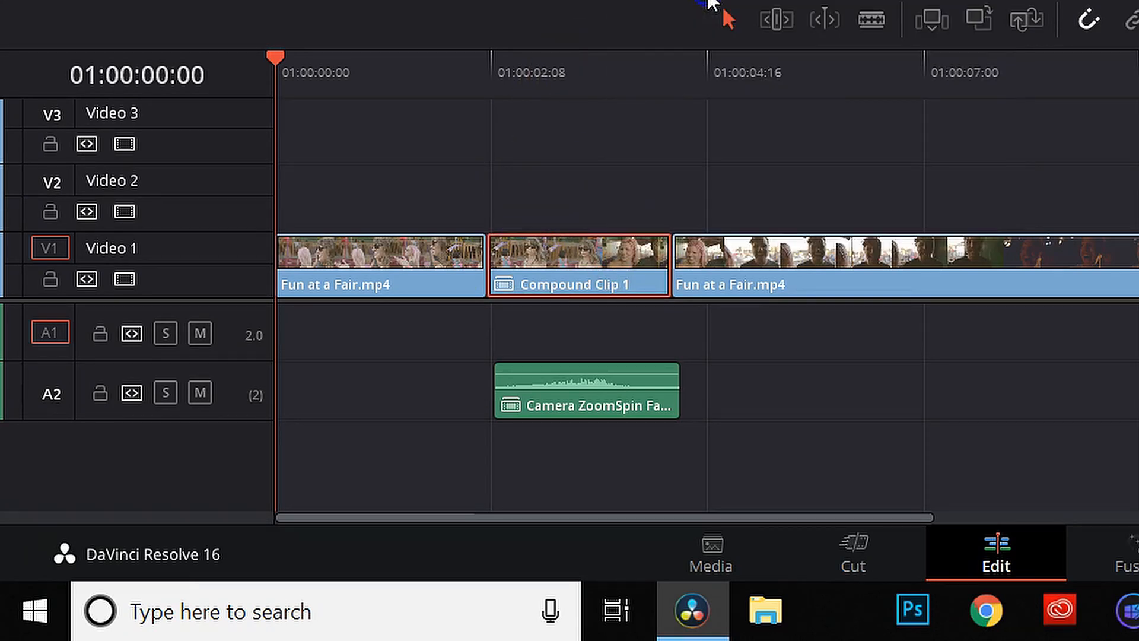
right_click(588, 290)
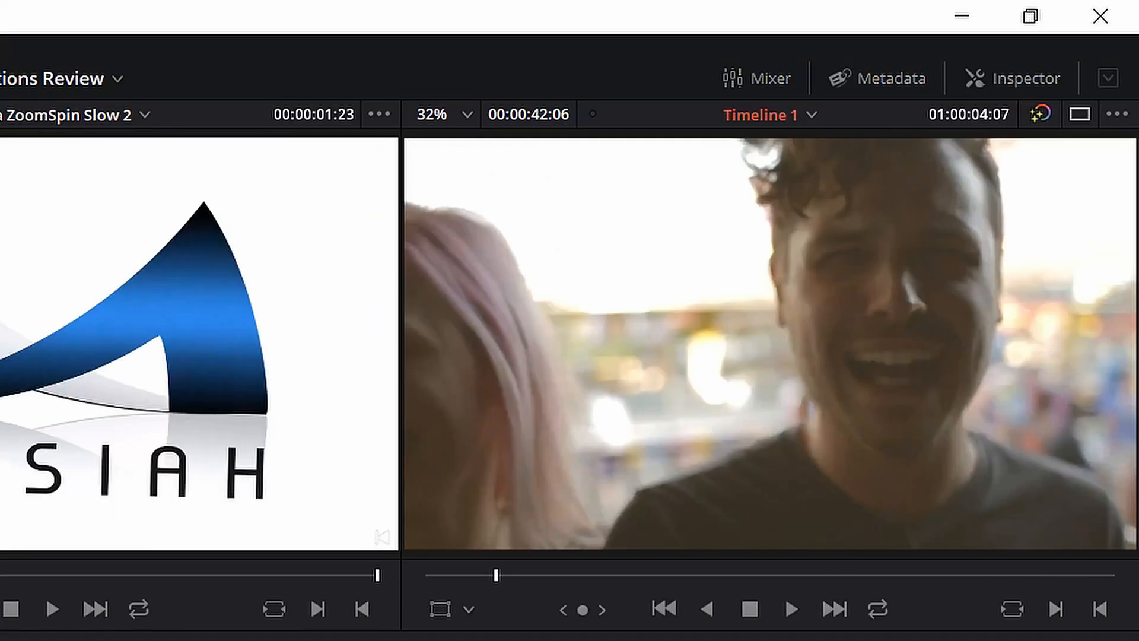
left_click(790, 609)
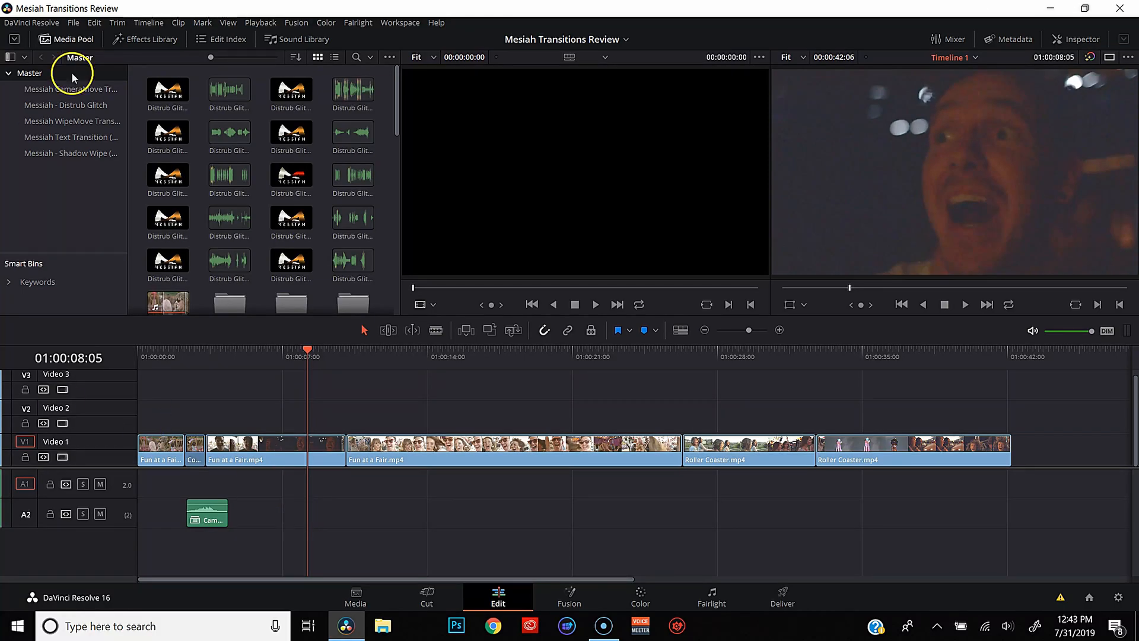
mouse_move(79, 110)
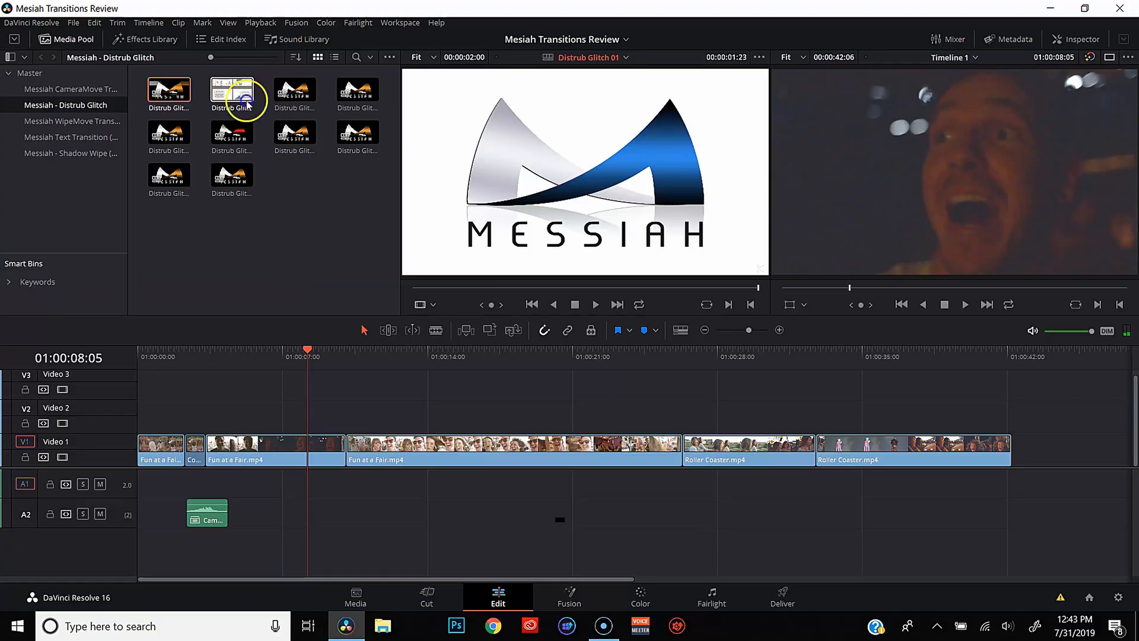
Step: Preview a Distrub Glitch transition clip, then open the Messiah WipeMove transitions bin
left_click(230, 90)
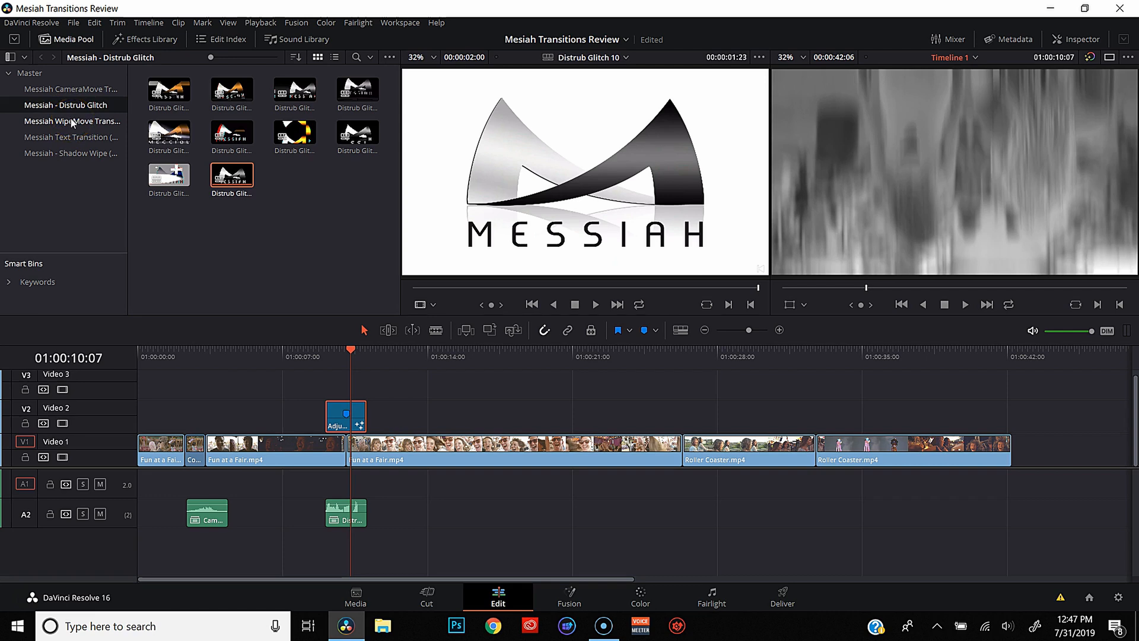
left_click(70, 120)
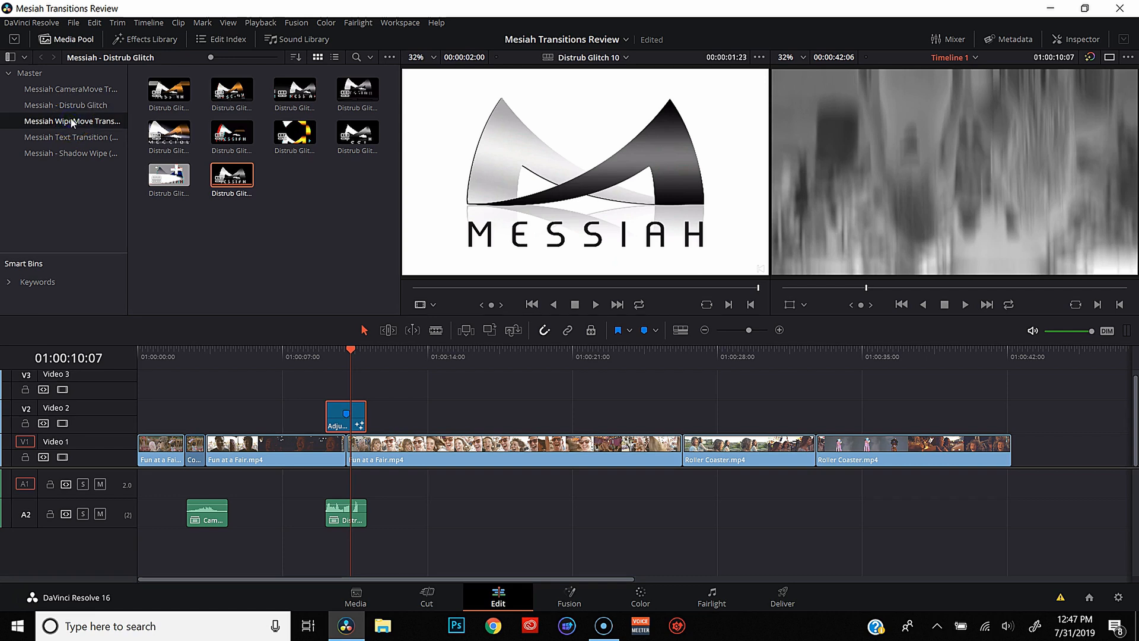
left_click(71, 121)
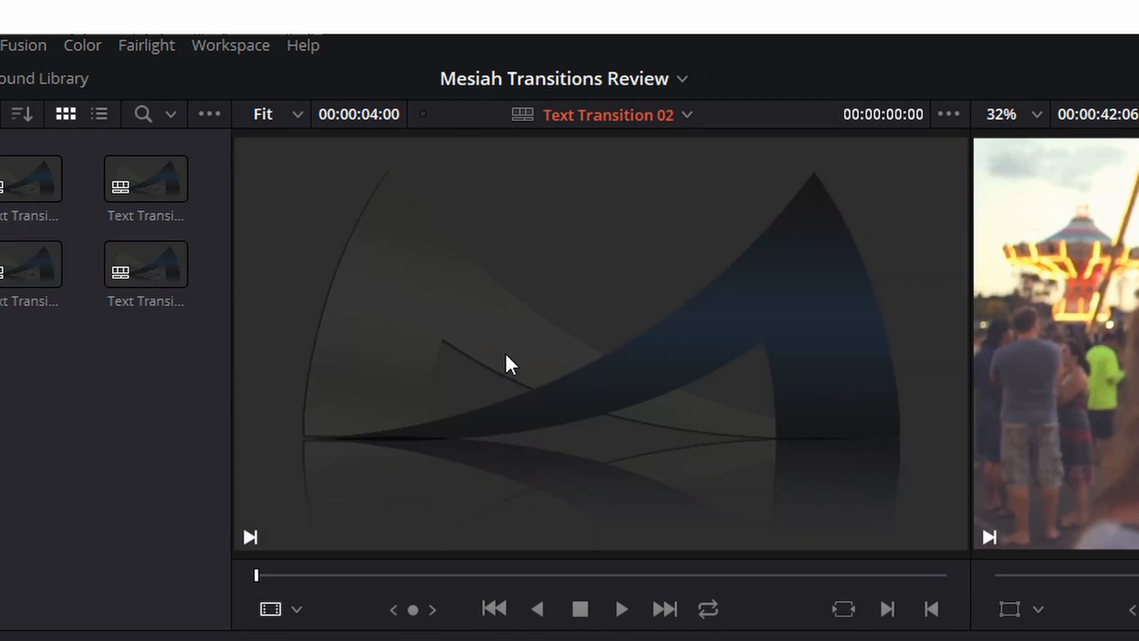
Step: Play Text Transition 02, 03 and 04 in turn in the source viewer
left_click(619, 608)
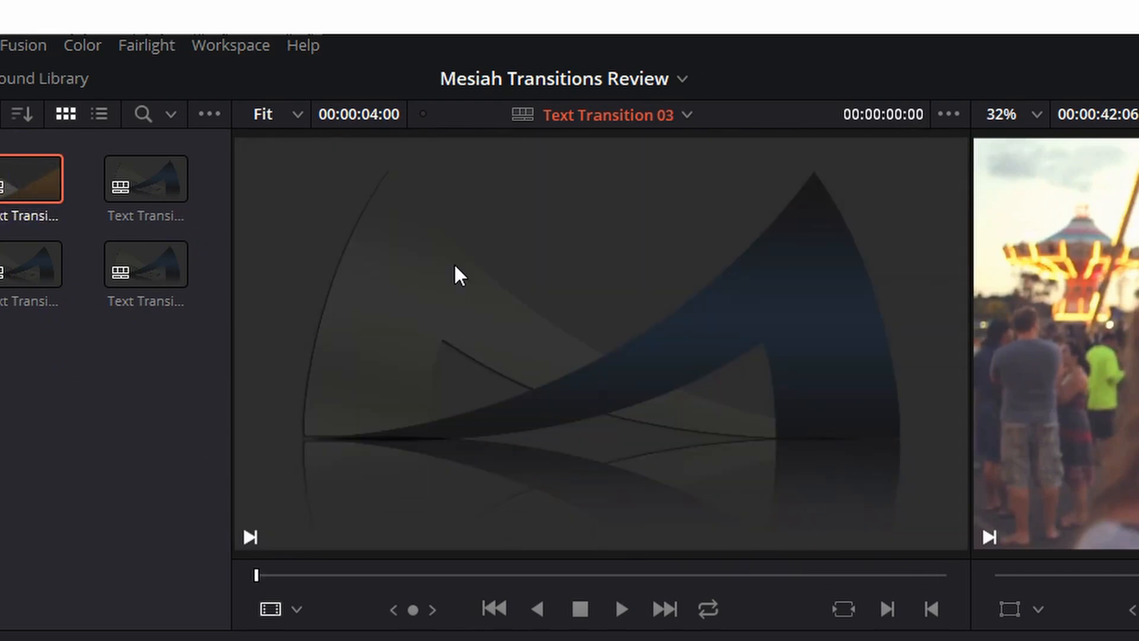
left_click(619, 609)
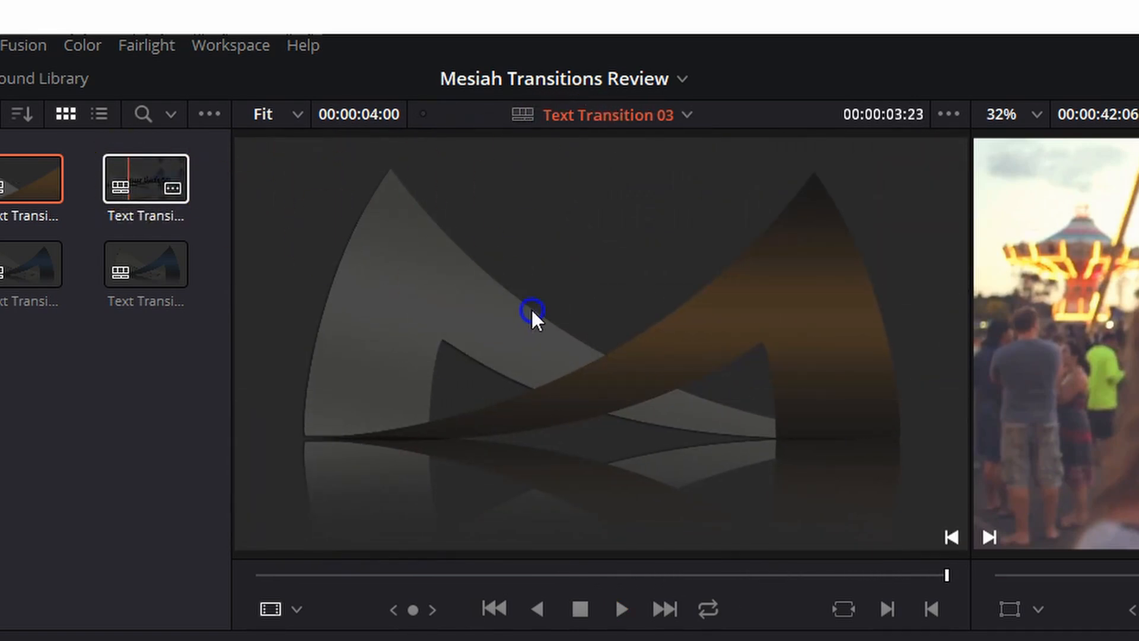
left_click(144, 180)
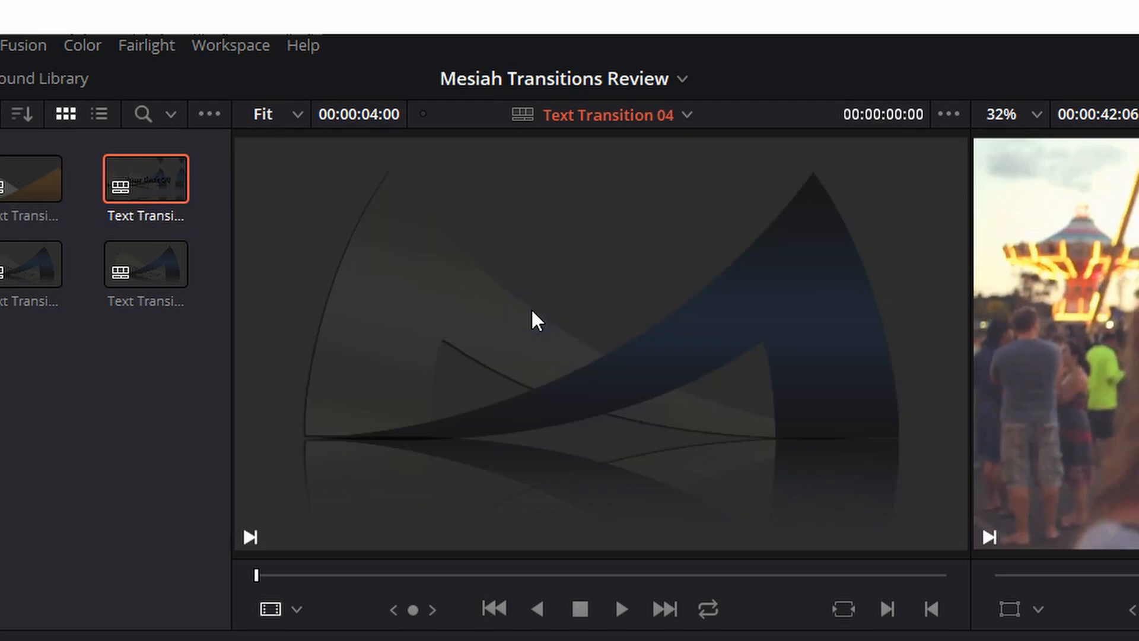
left_click(619, 609)
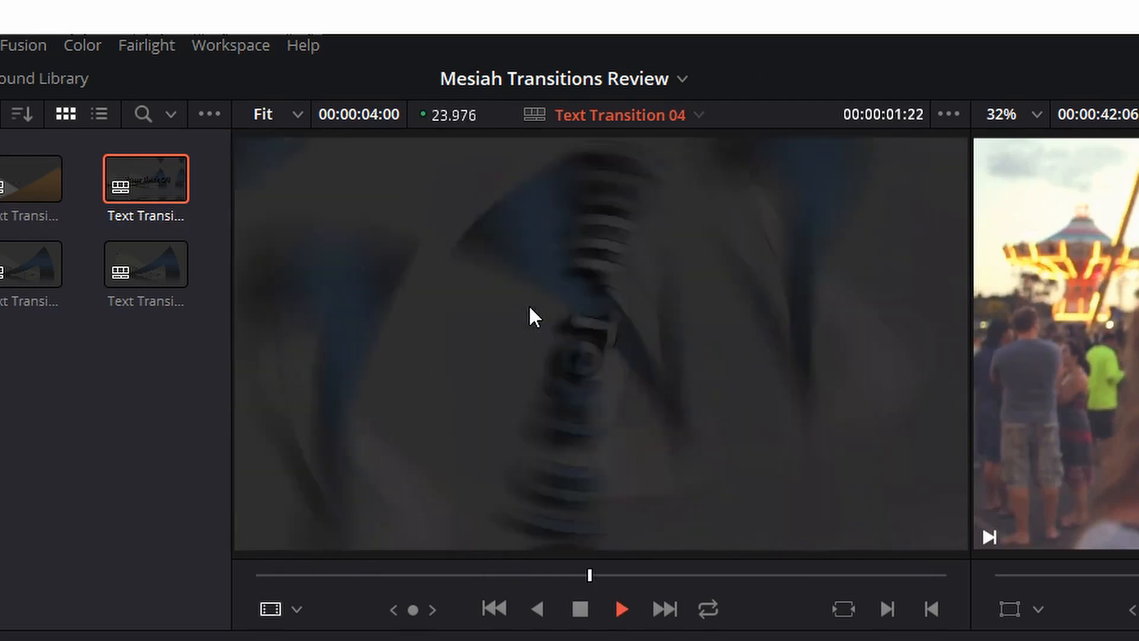